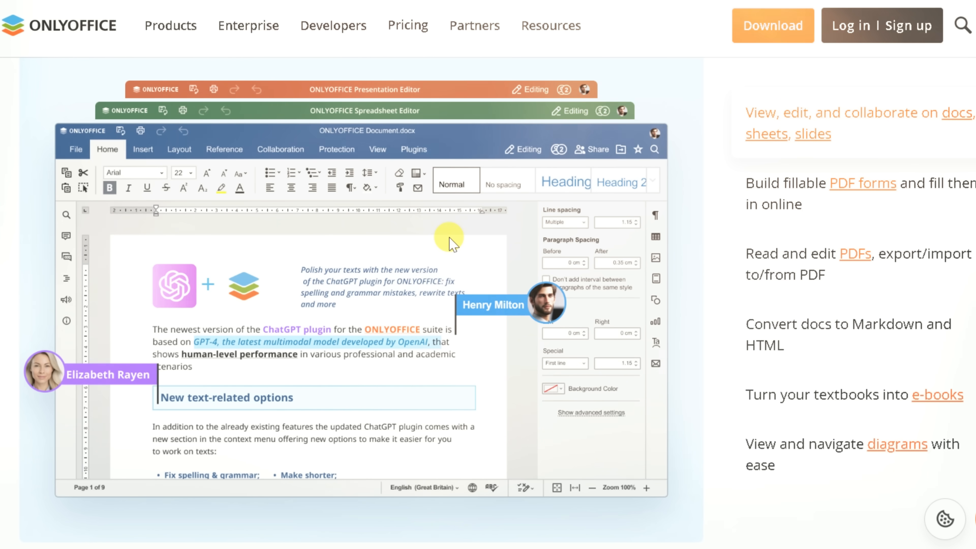
mouse_move(576, 344)
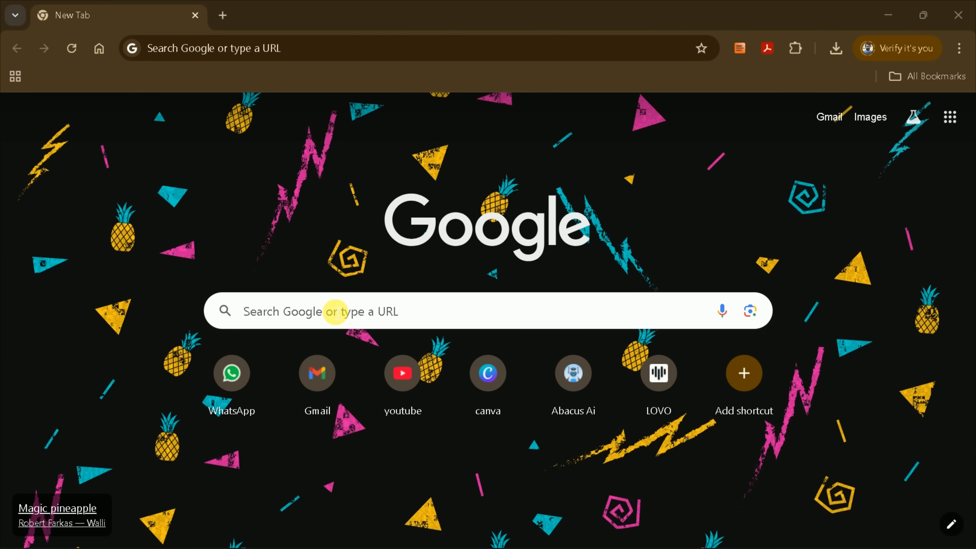
Search Google for 'onlyoffice' from the Chrome address bar
text(onlyoffice)
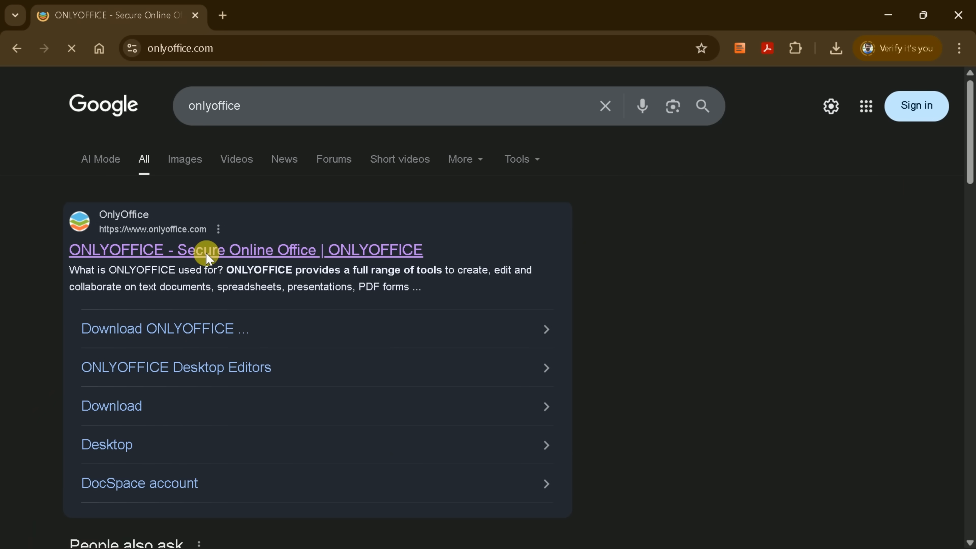
Open the official ONLYOFFICE site and scroll past the Docs feature list to the collaboration section
click(244, 249)
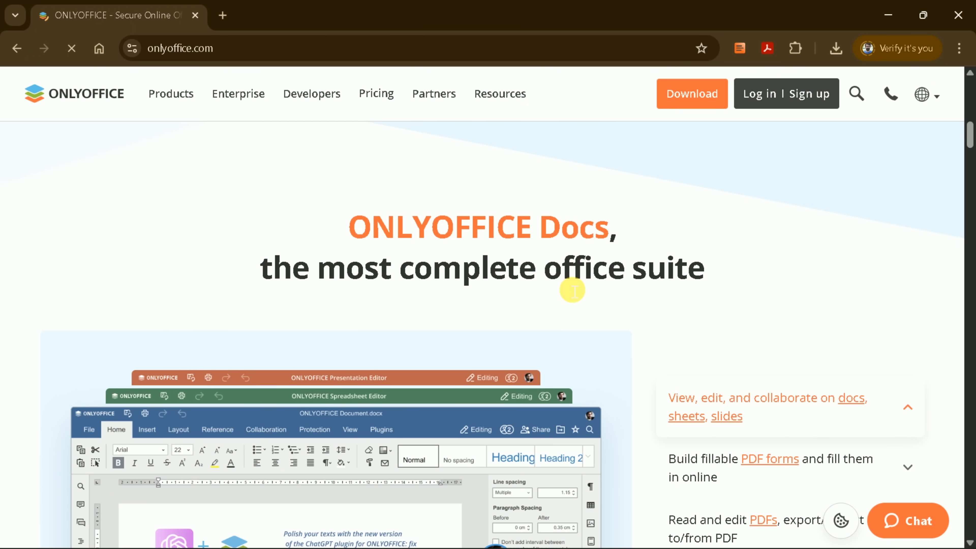
scroll(down, 3)
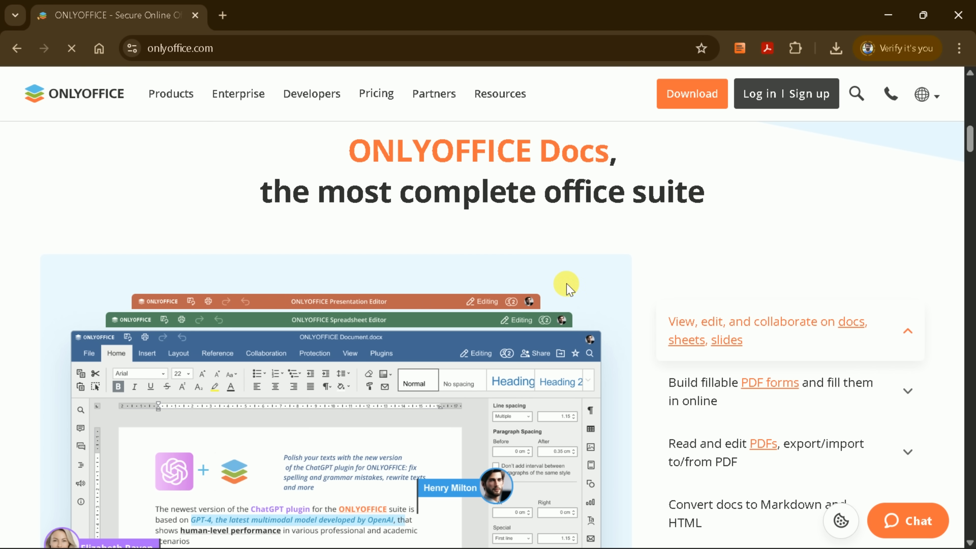
scroll(down, 3)
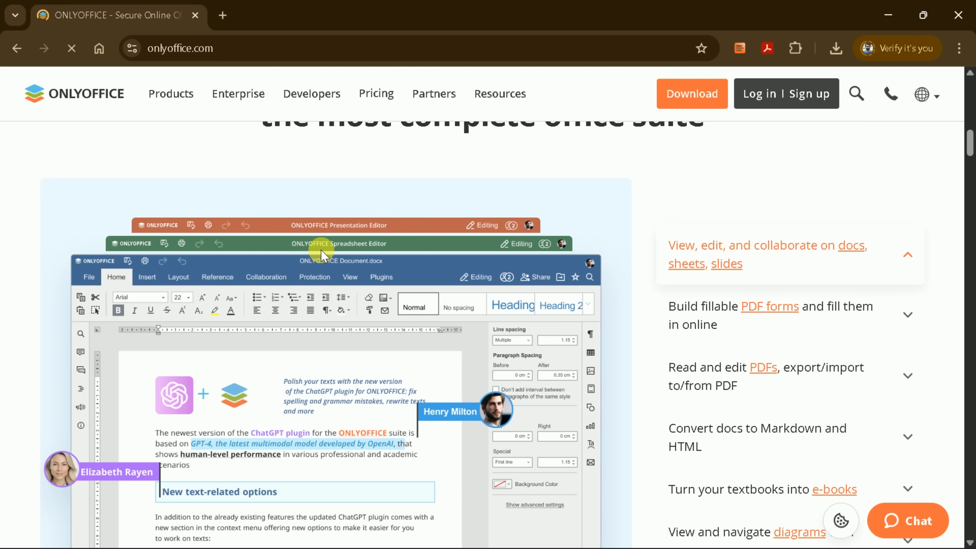
scroll(down, 3)
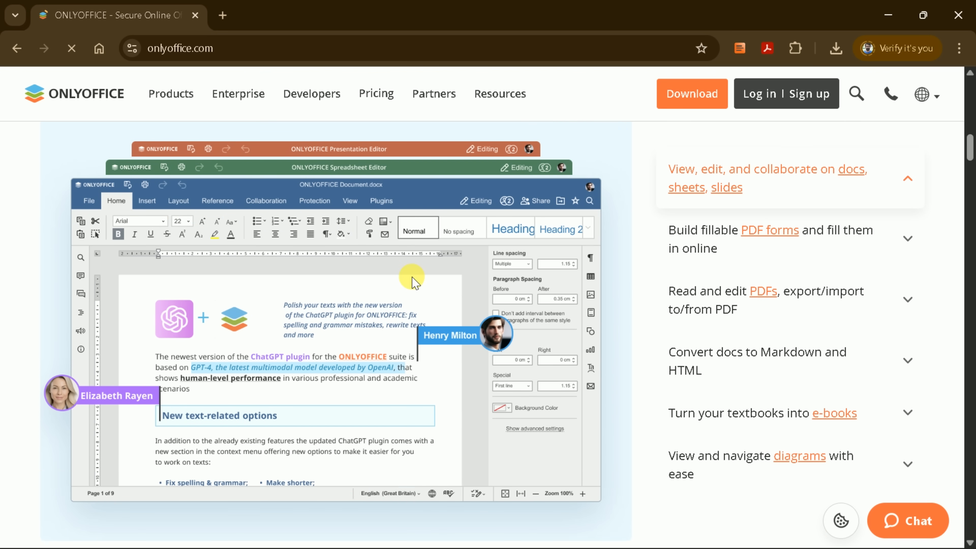
mouse_move(480, 330)
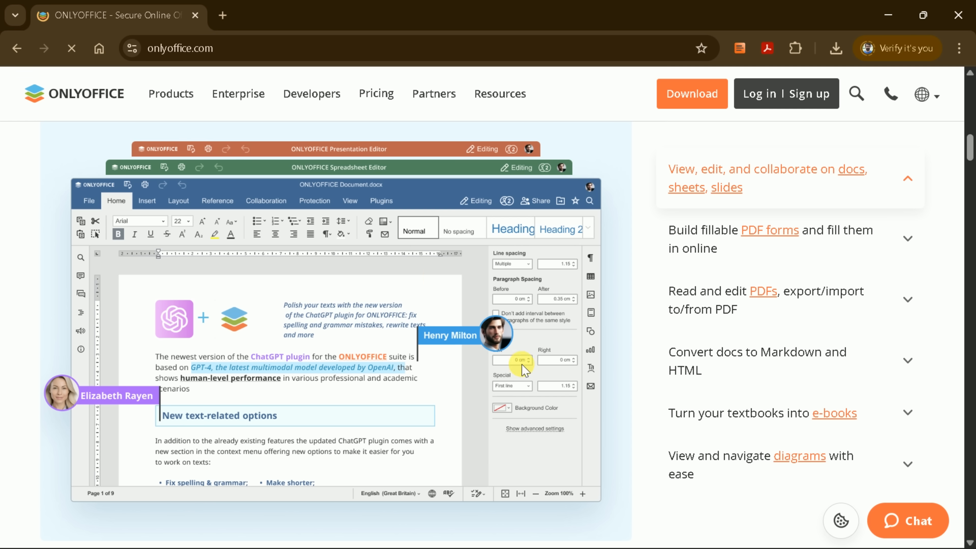
mouse_move(480, 370)
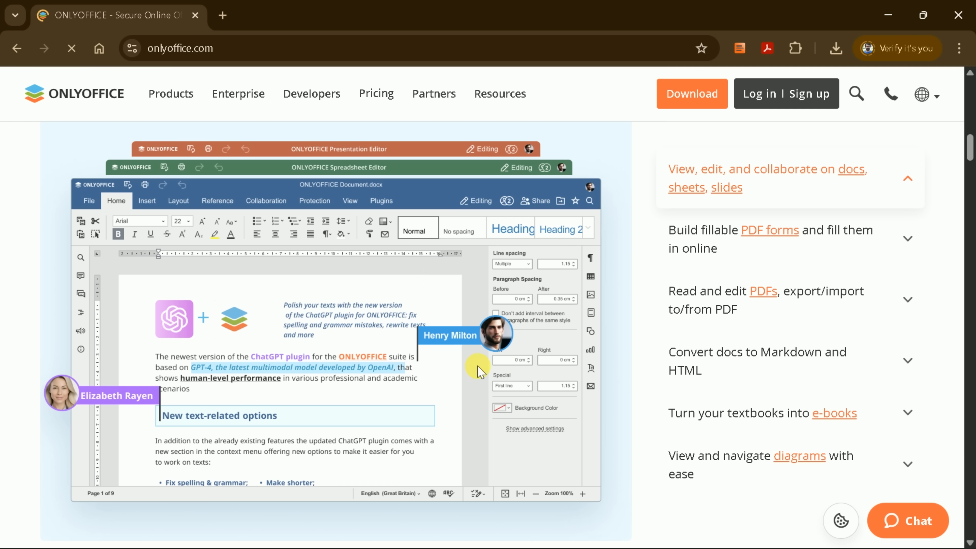
scroll(down, 3)
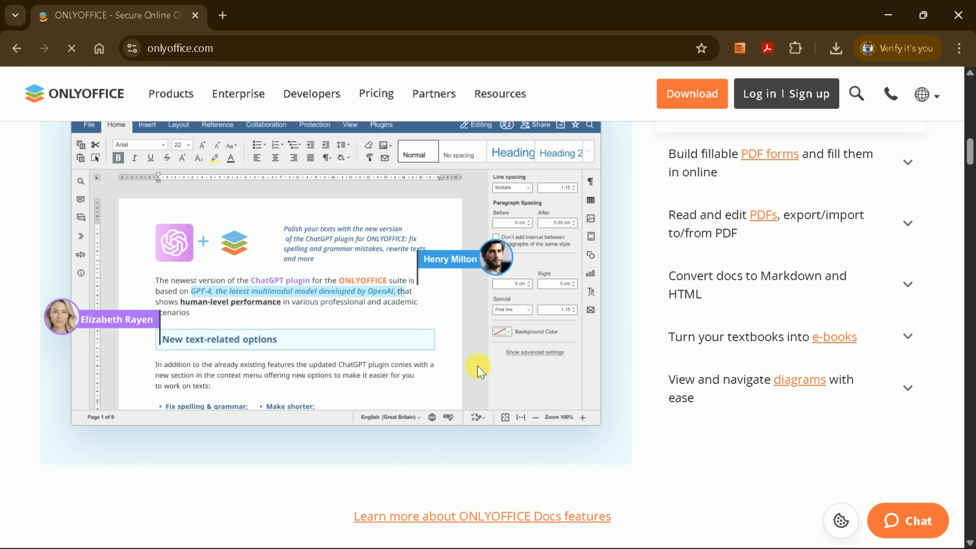
scroll(down, 3)
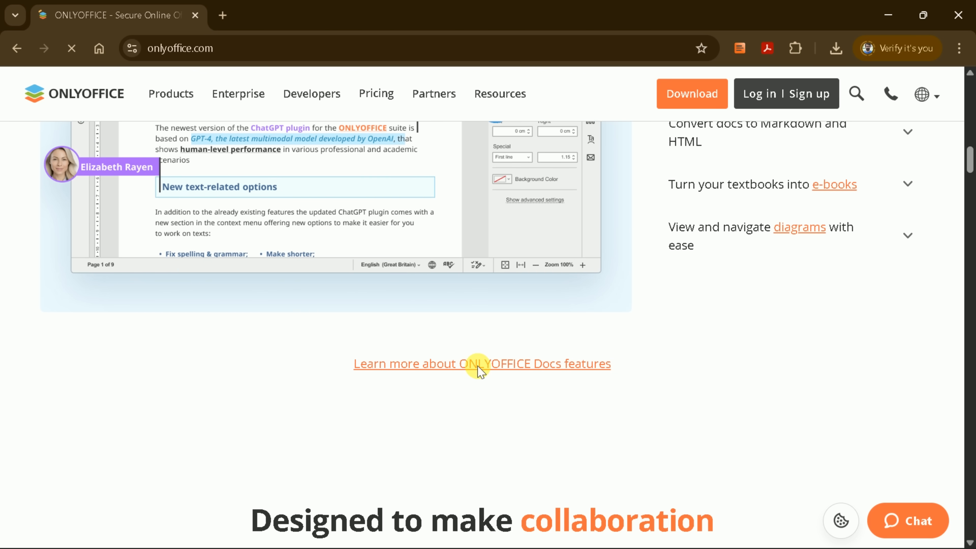
scroll(down, 3)
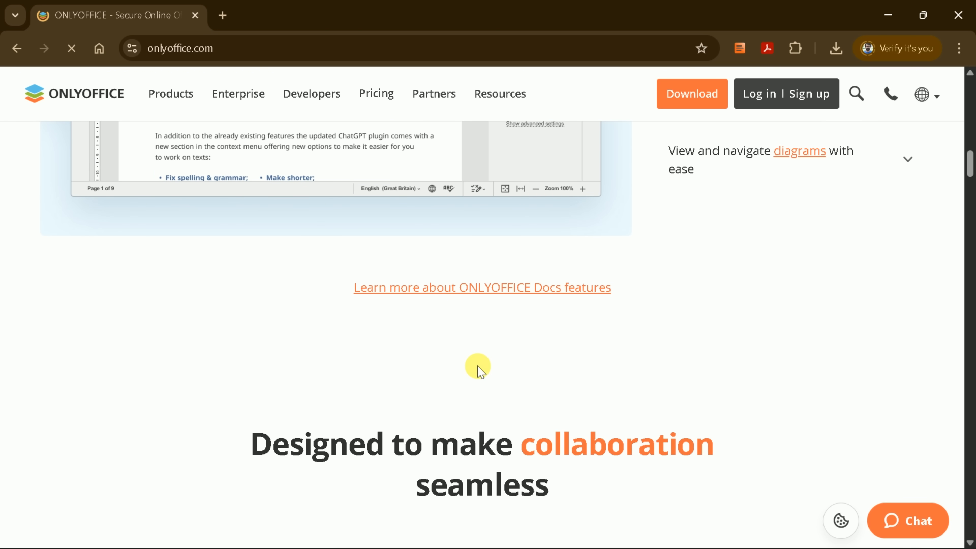
Scroll through the 'Designed to make collaboration seamless' section down to the AI section
scroll(down, 3)
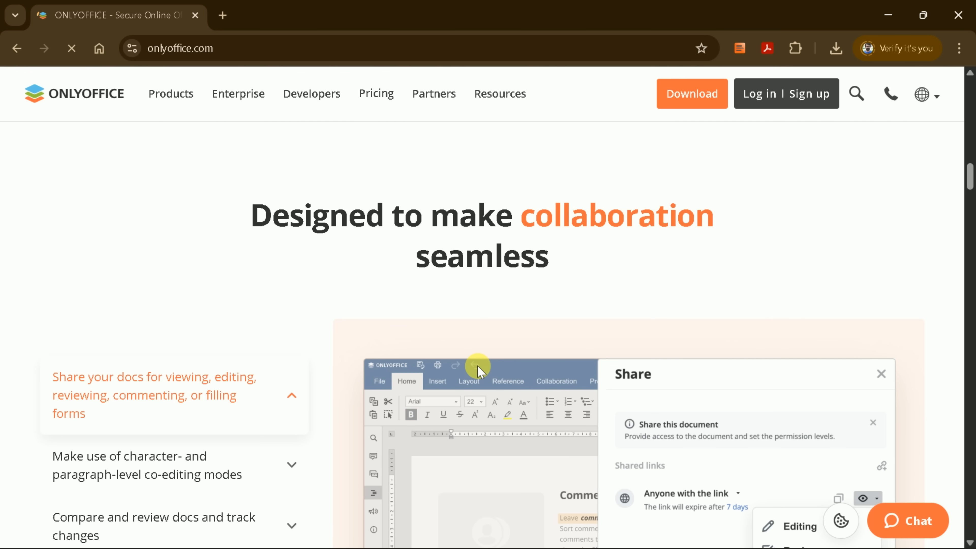
scroll(down, 3)
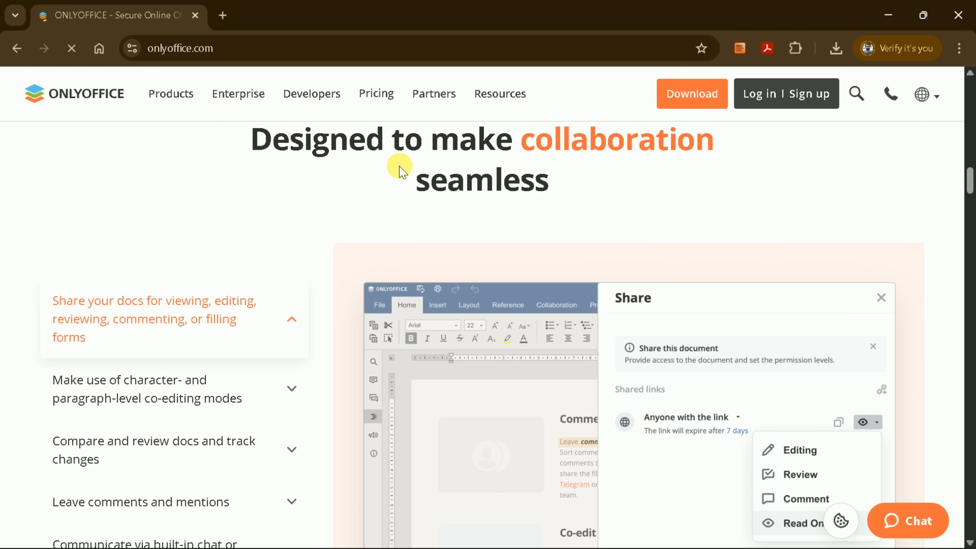
mouse_move(436, 153)
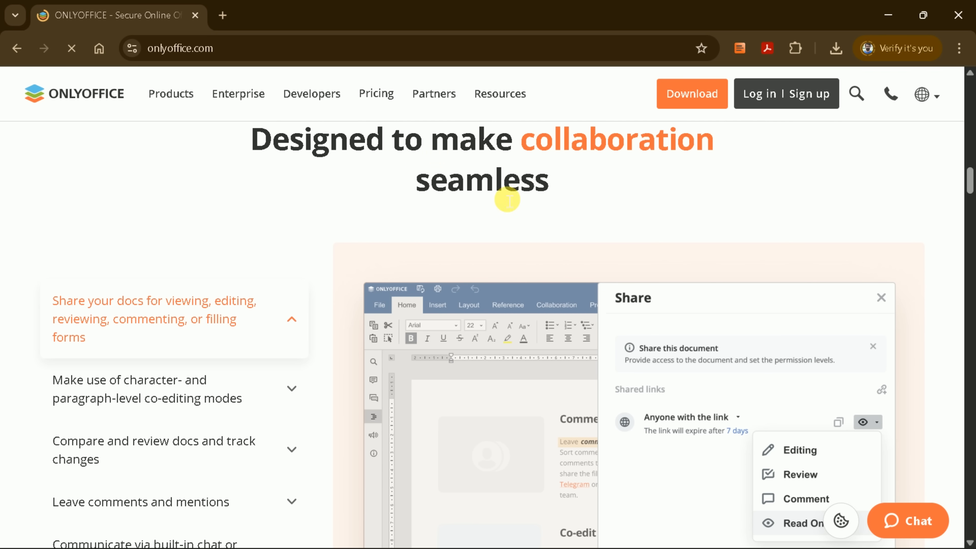
mouse_move(495, 305)
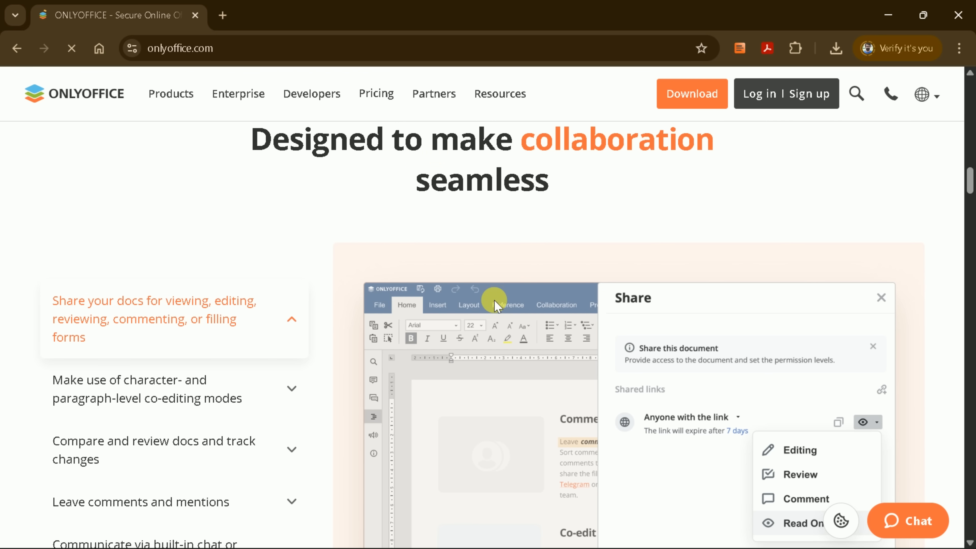
scroll(down, 3)
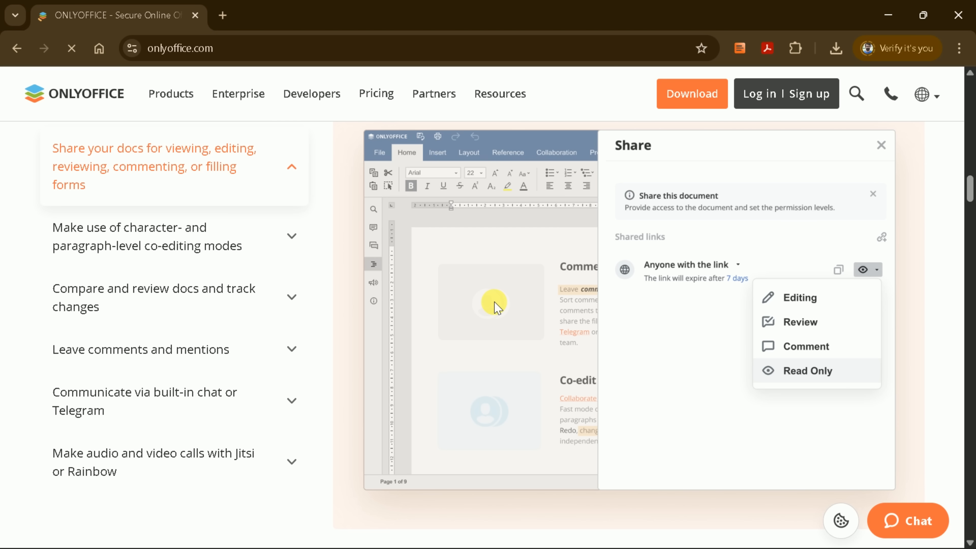
scroll(down, 3)
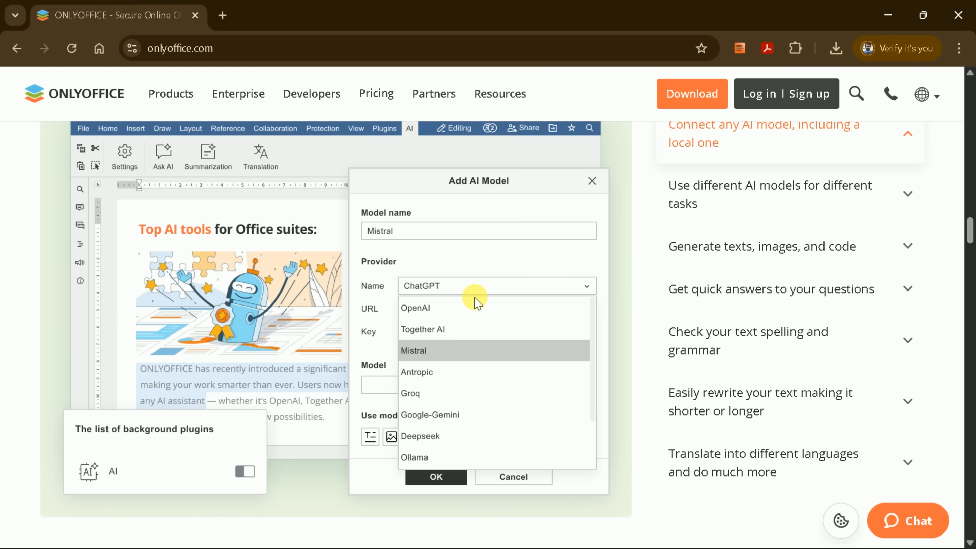
Scroll past the AI, Security first and Get started sections to the PC and mobile apps section
scroll(down, 3)
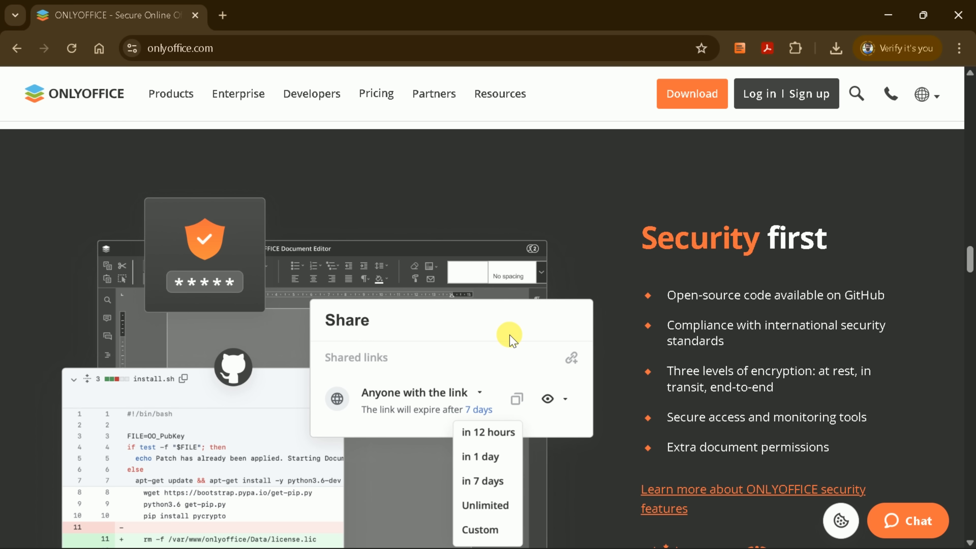
scroll(down, 3)
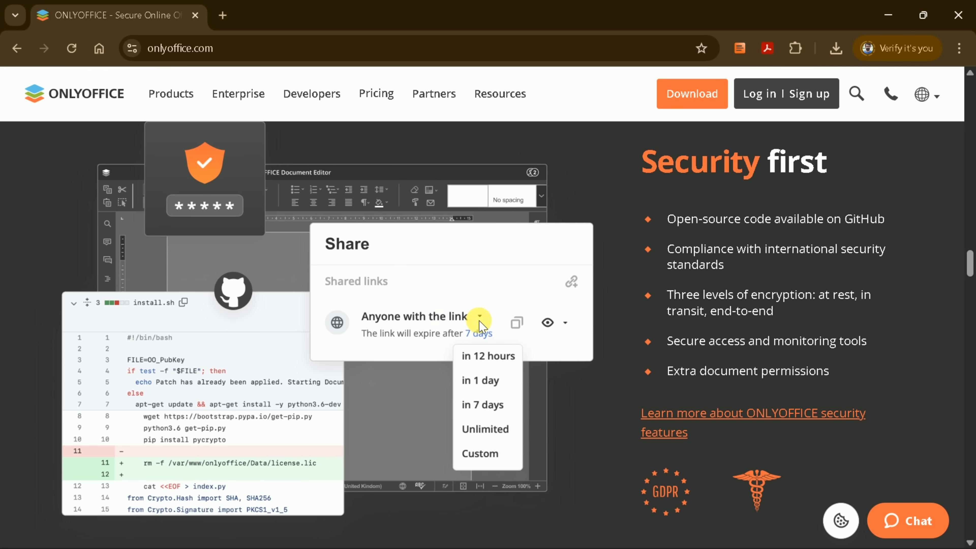
mouse_move(736, 280)
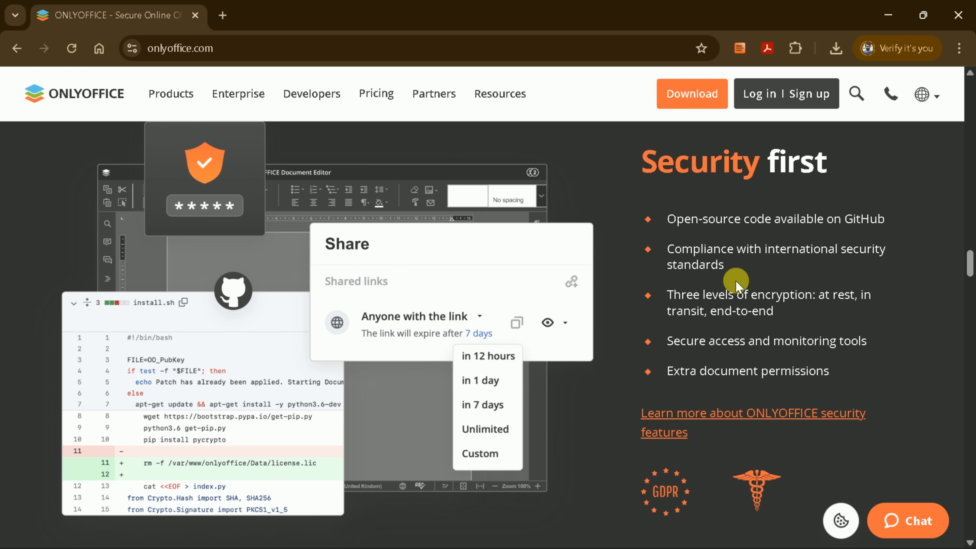
scroll(down, 3)
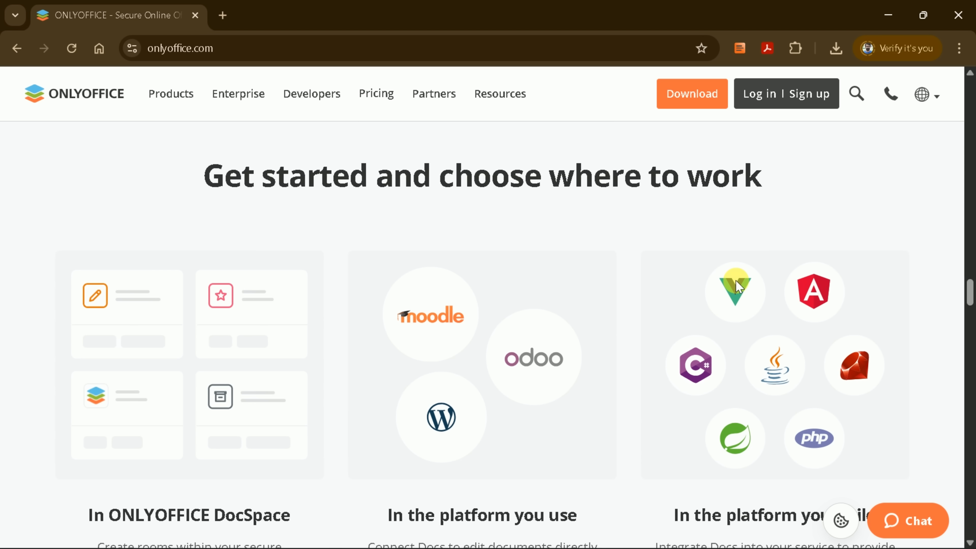
scroll(down, 3)
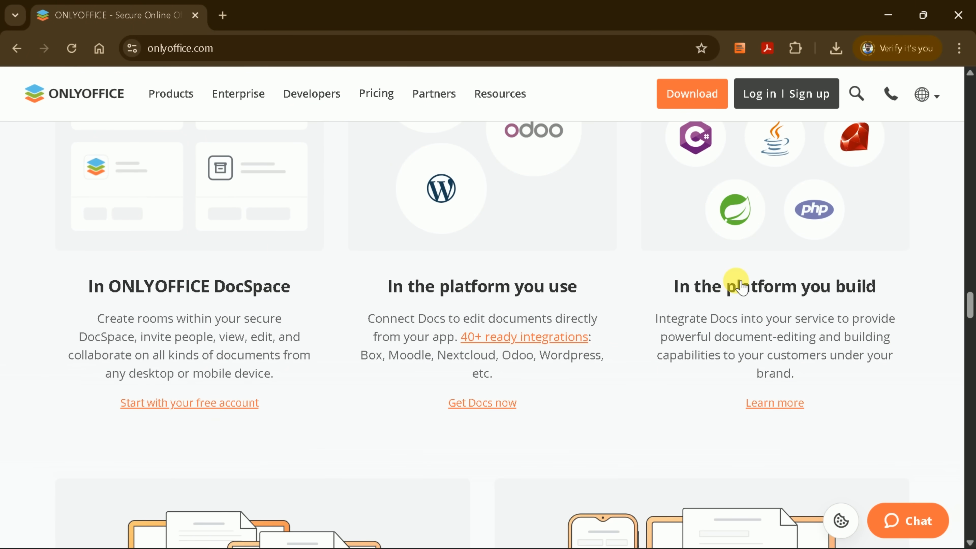
scroll(down, 3)
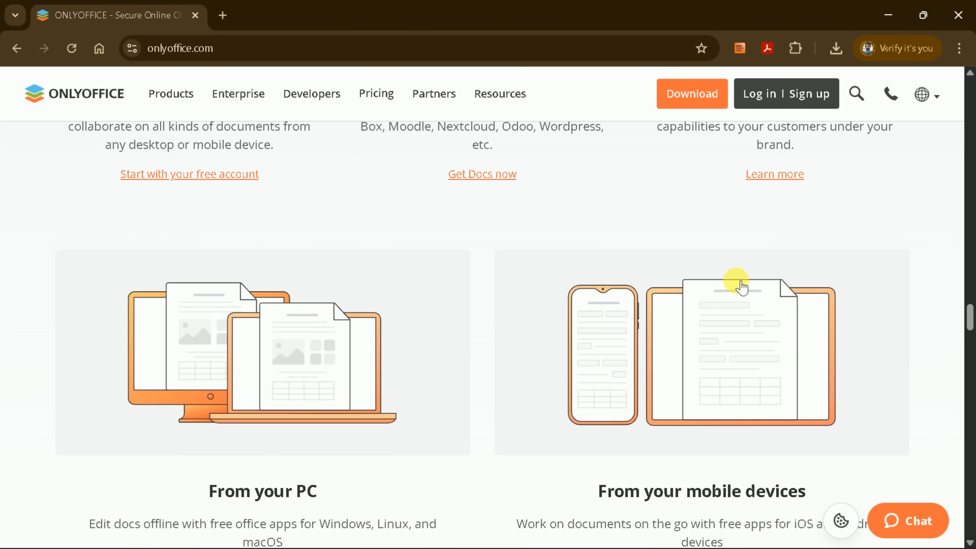
scroll(down, 3)
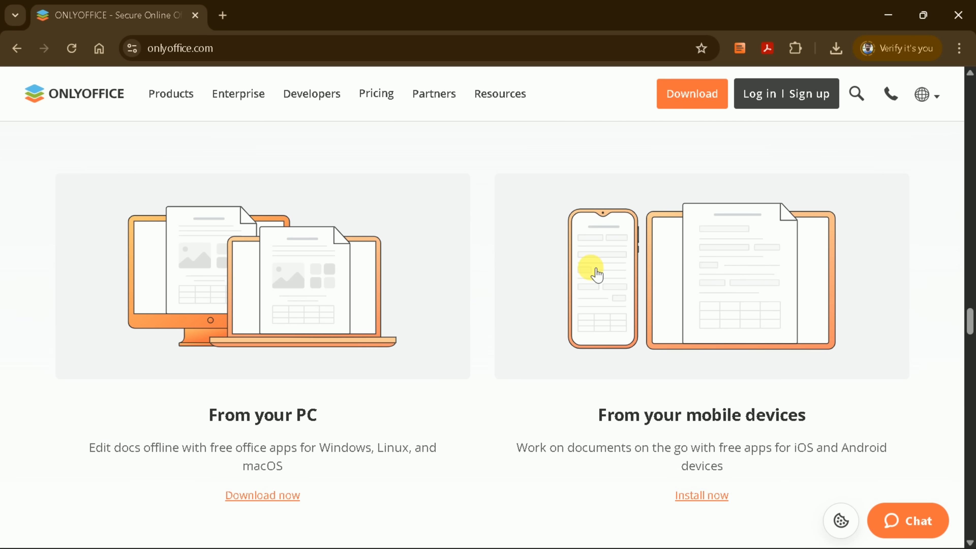
mouse_move(288, 437)
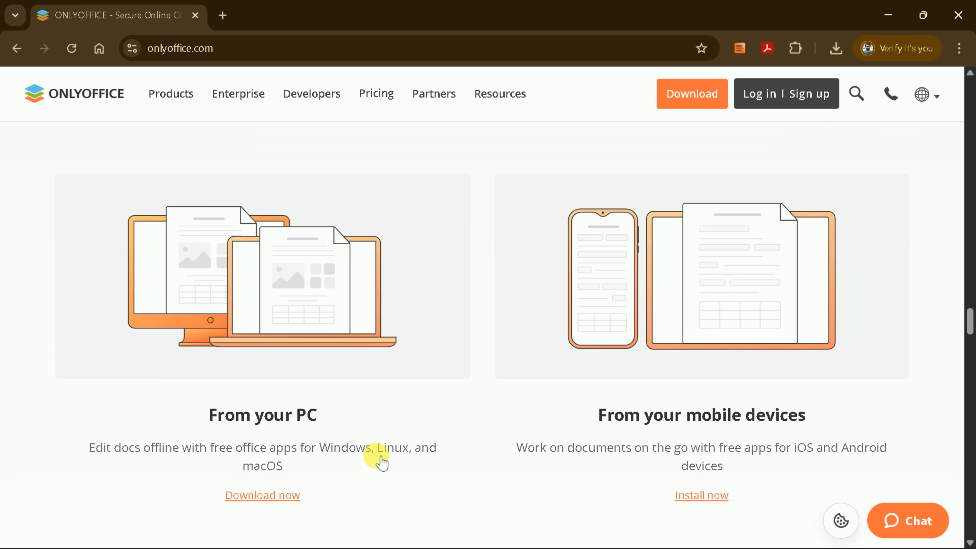
mouse_move(721, 440)
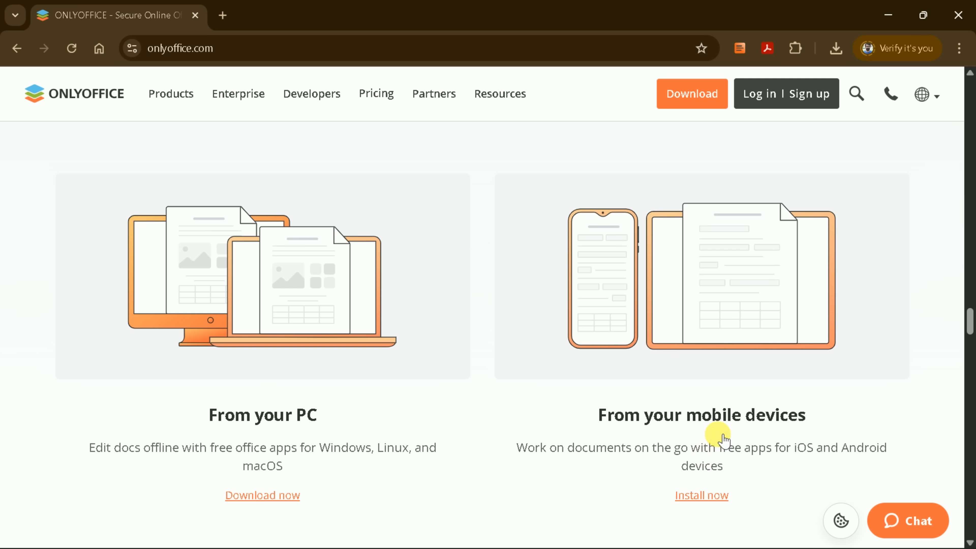
mouse_move(807, 462)
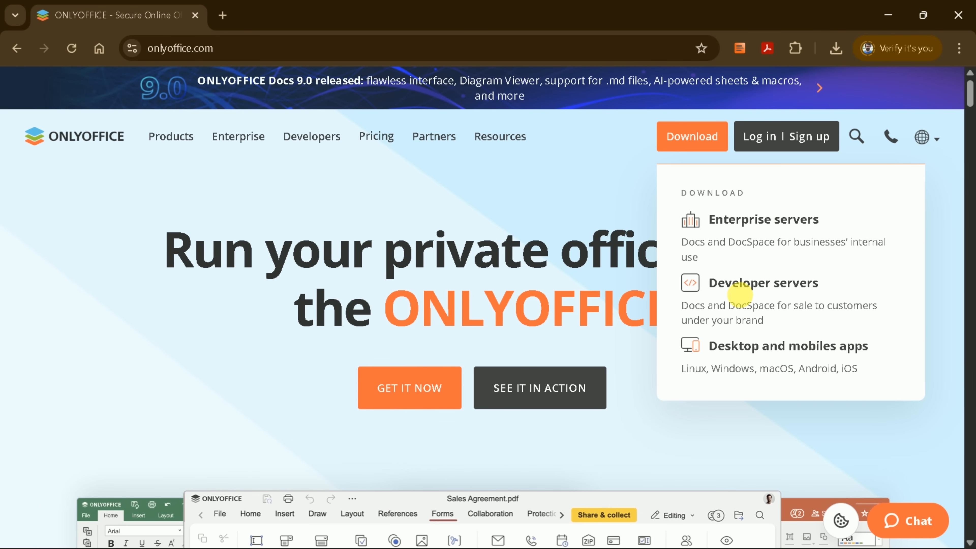
Download the recommended Windows online installer from the desktop apps download page
click(788, 347)
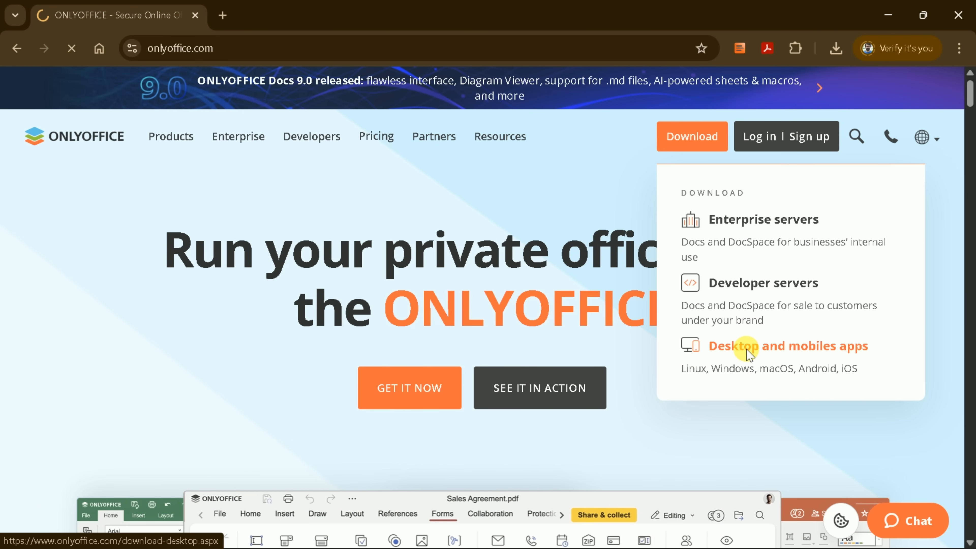
click(787, 346)
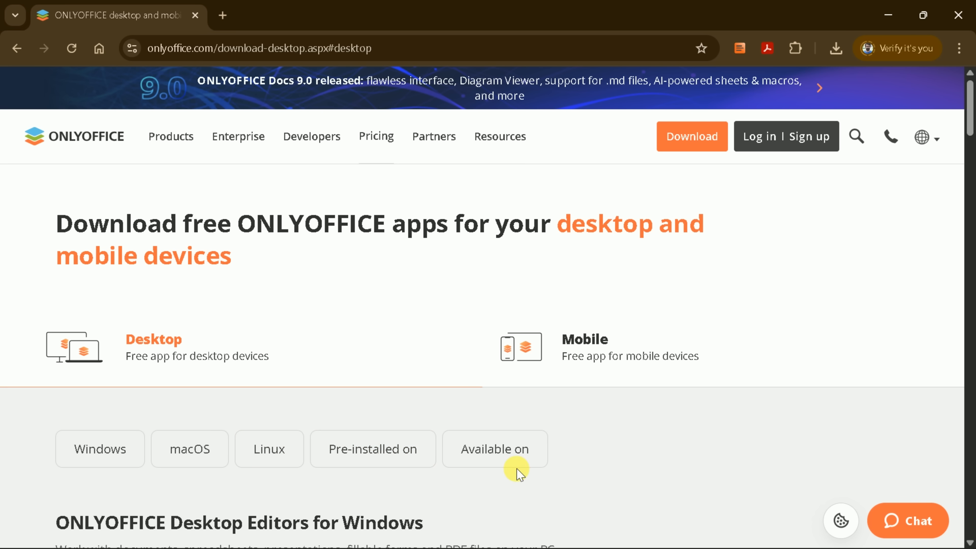
scroll(down, 3)
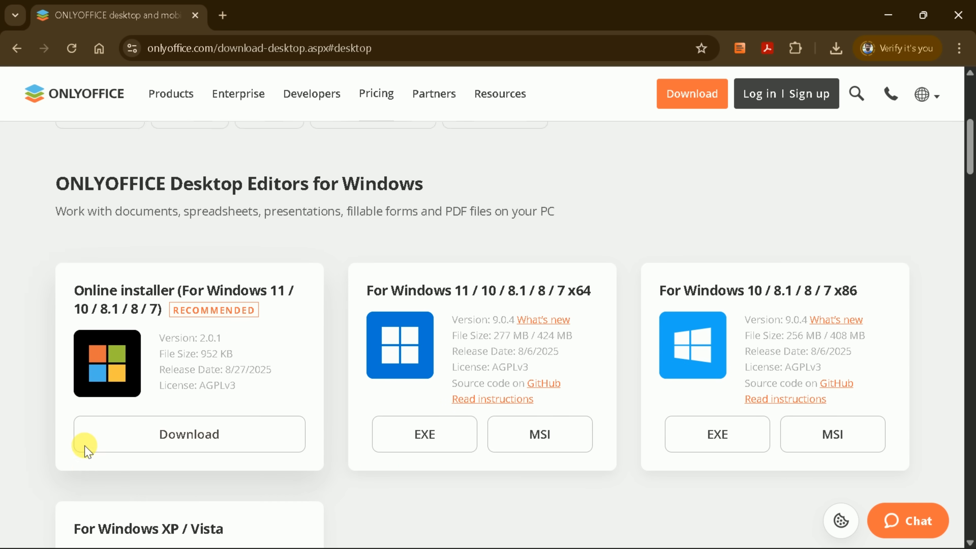
scroll(down, 3)
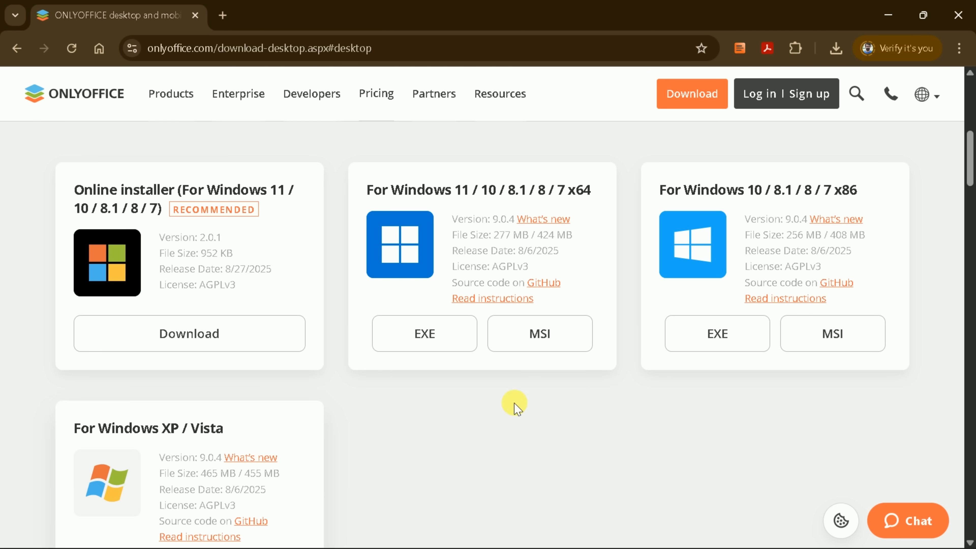
click(189, 333)
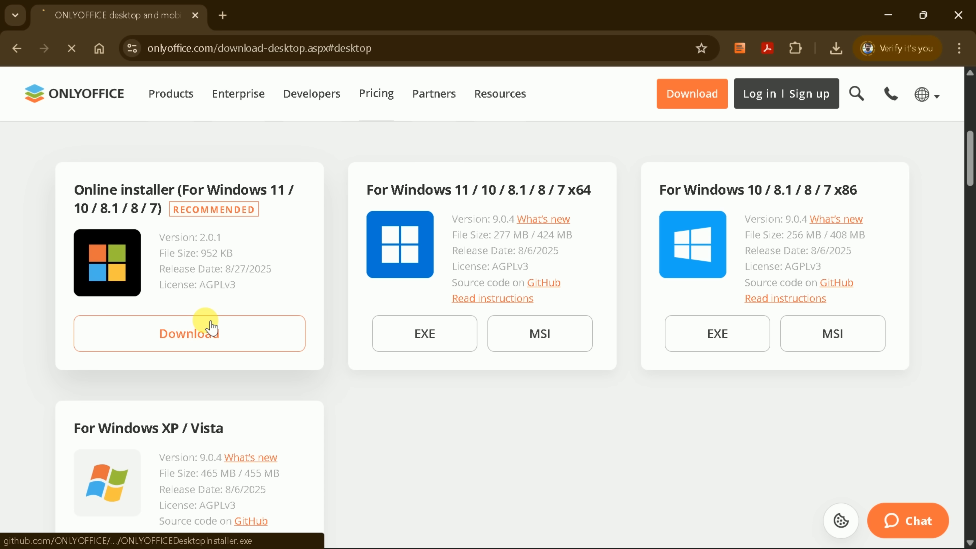
click(188, 334)
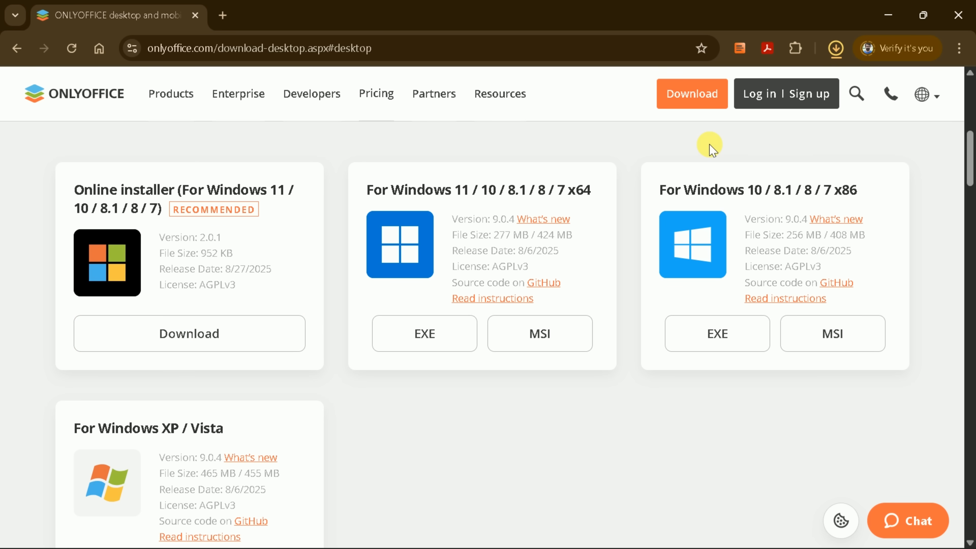
Launch the downloaded installer from Chrome's download history
click(836, 49)
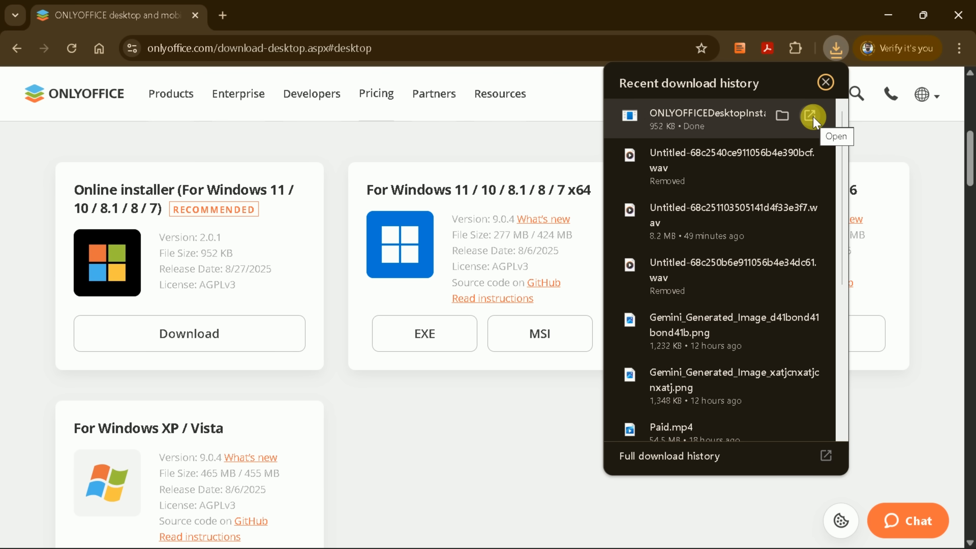
click(812, 116)
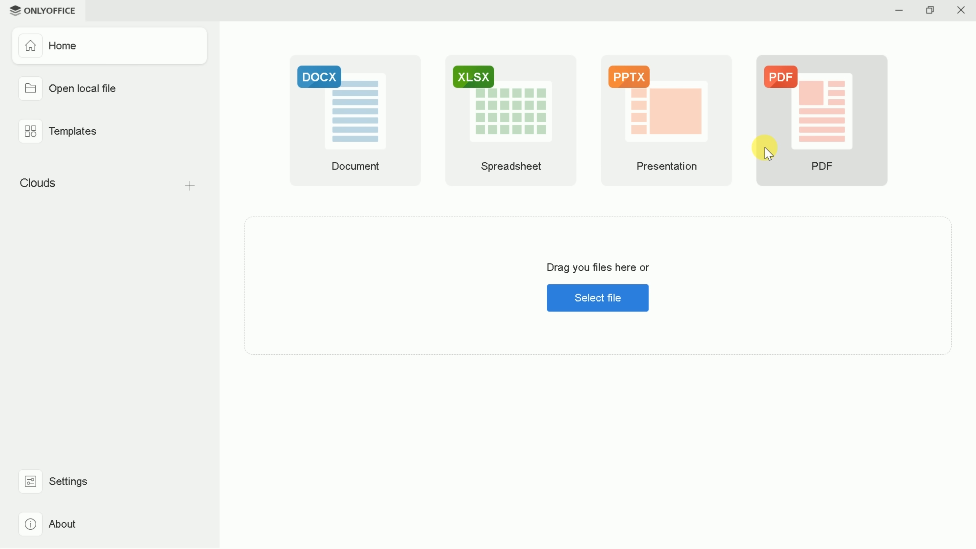
mouse_move(118, 117)
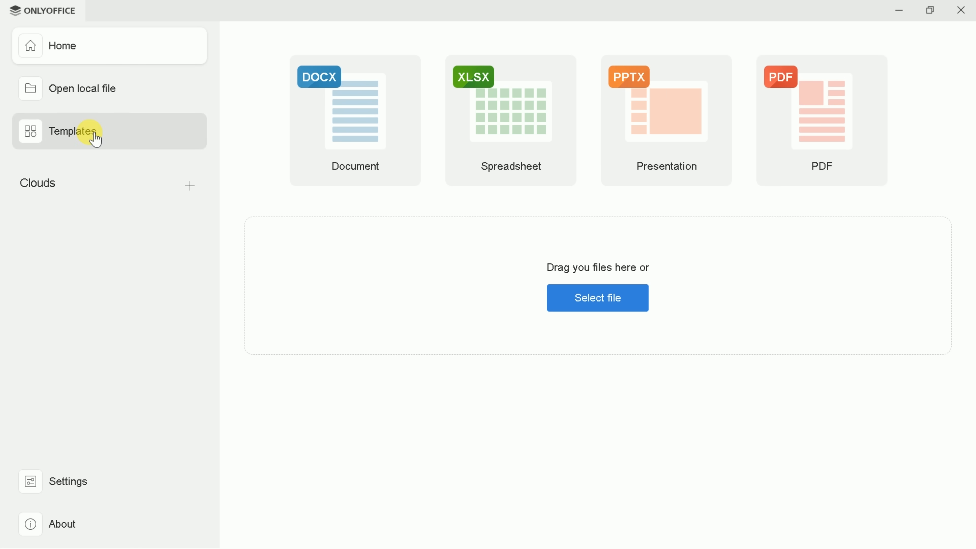
click(72, 131)
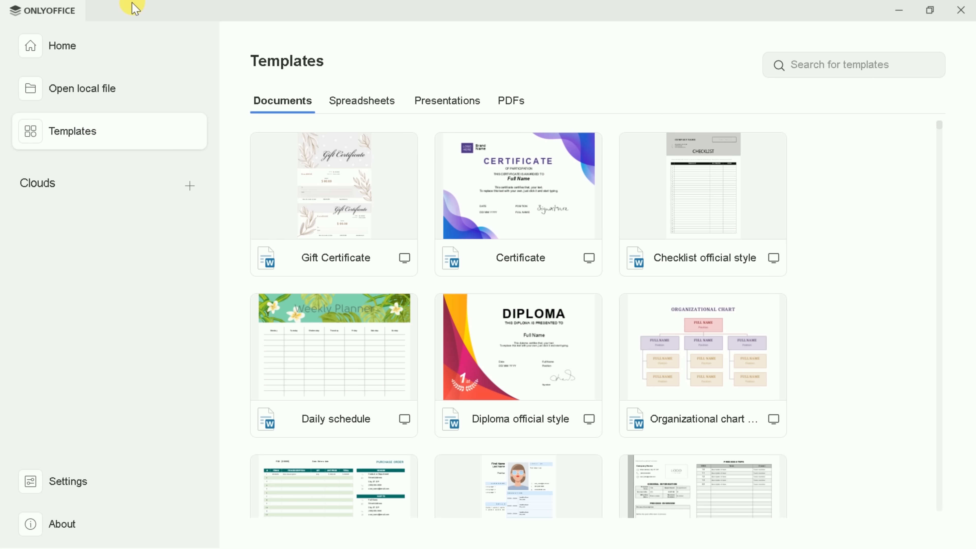
mouse_move(483, 233)
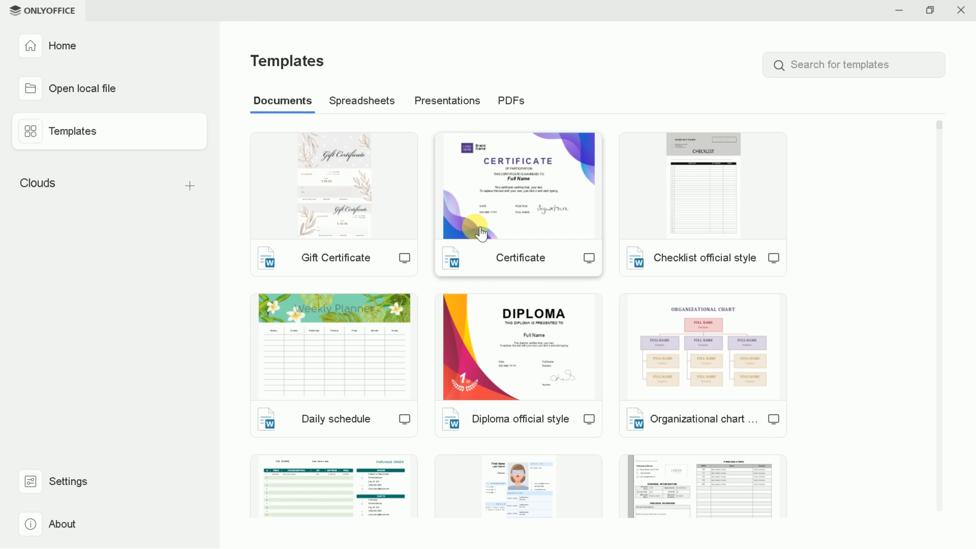
scroll(down, 3)
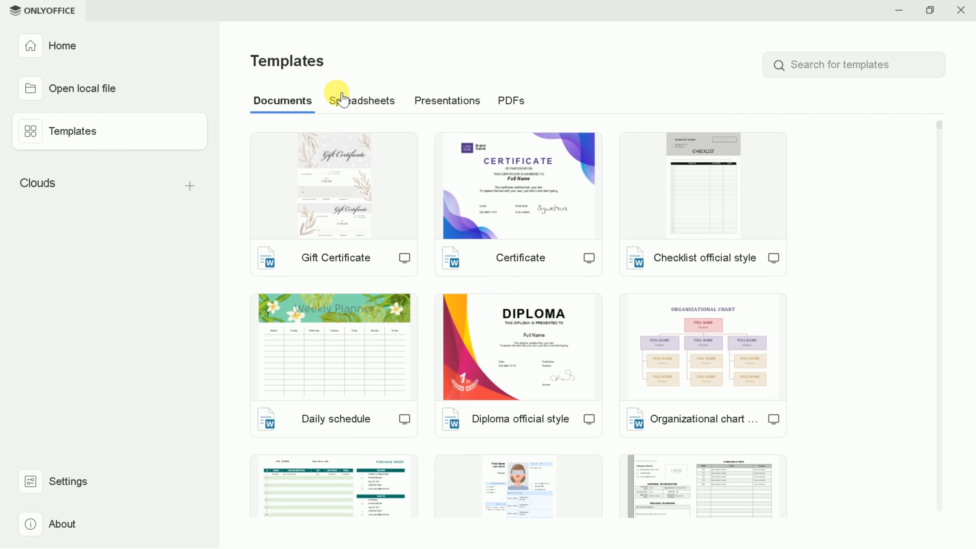
click(362, 100)
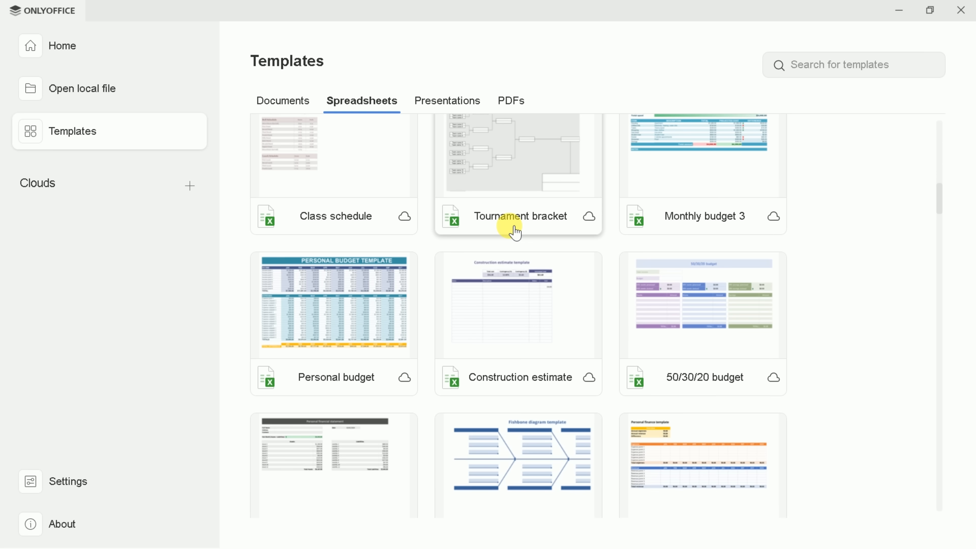
scroll(down, 3)
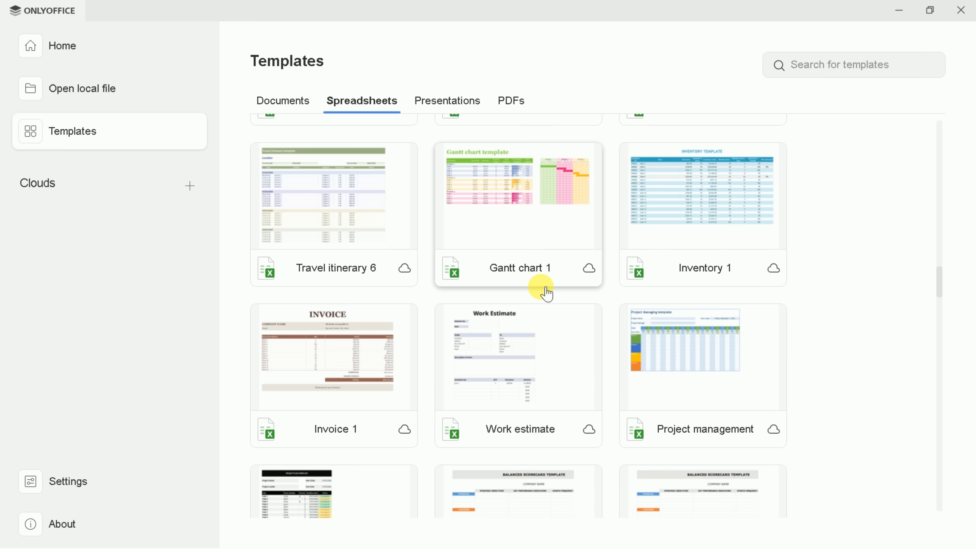
scroll(down, 3)
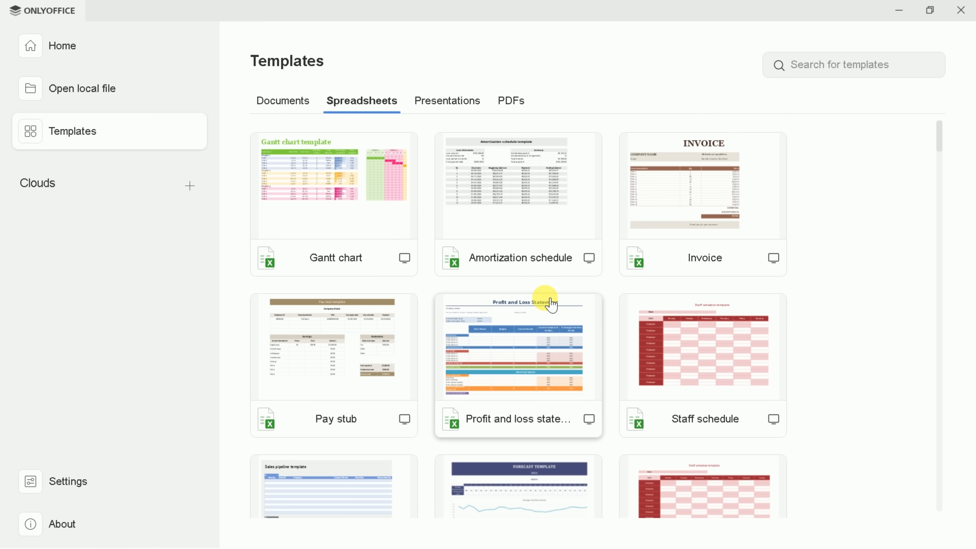
click(447, 100)
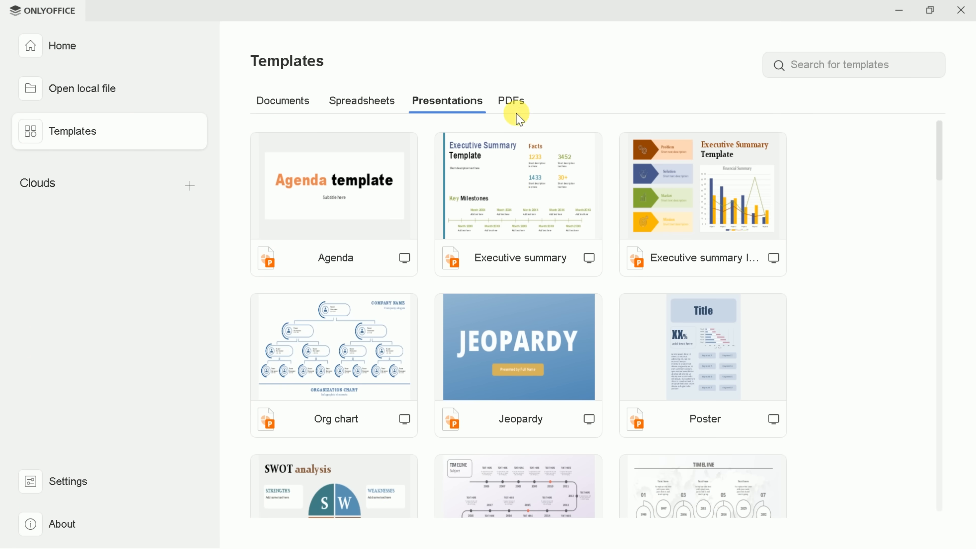
click(511, 101)
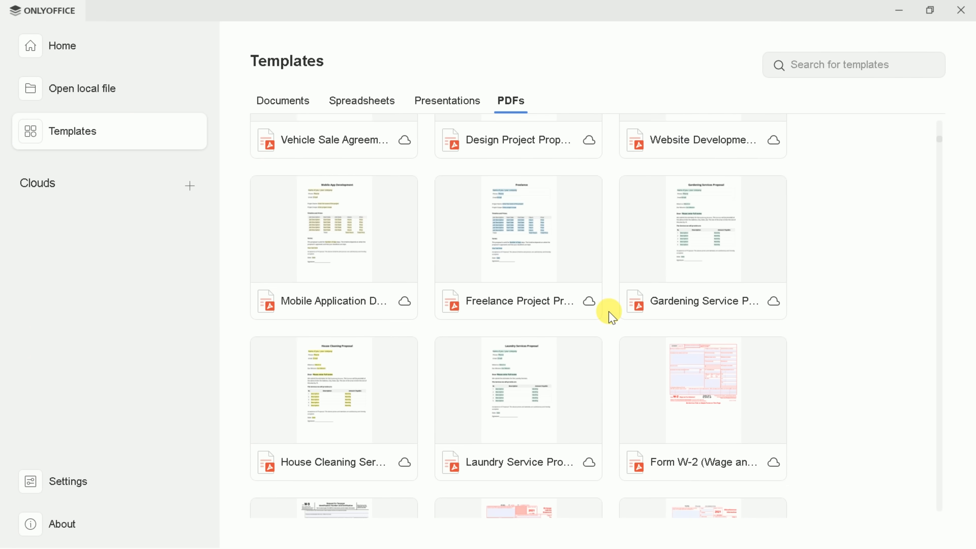
scroll(down, 3)
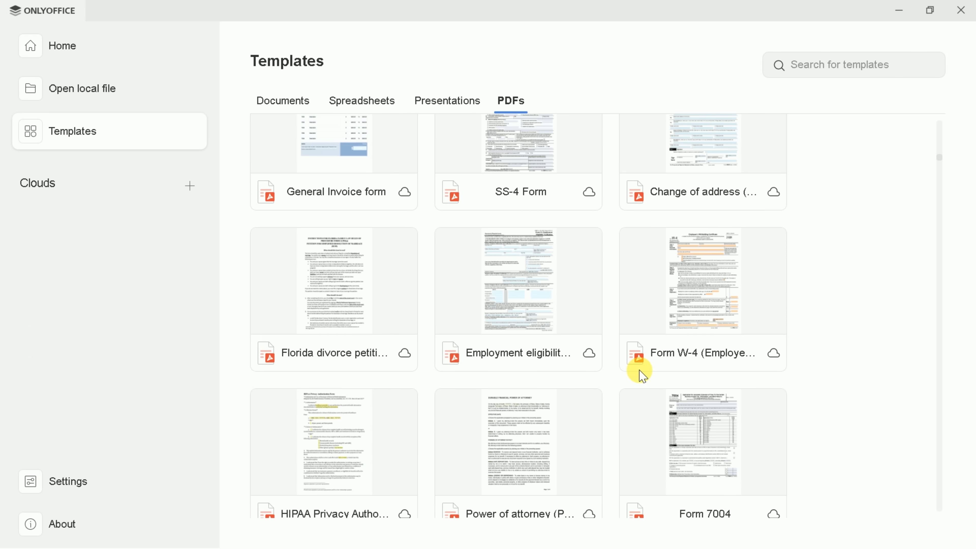
scroll(down, 3)
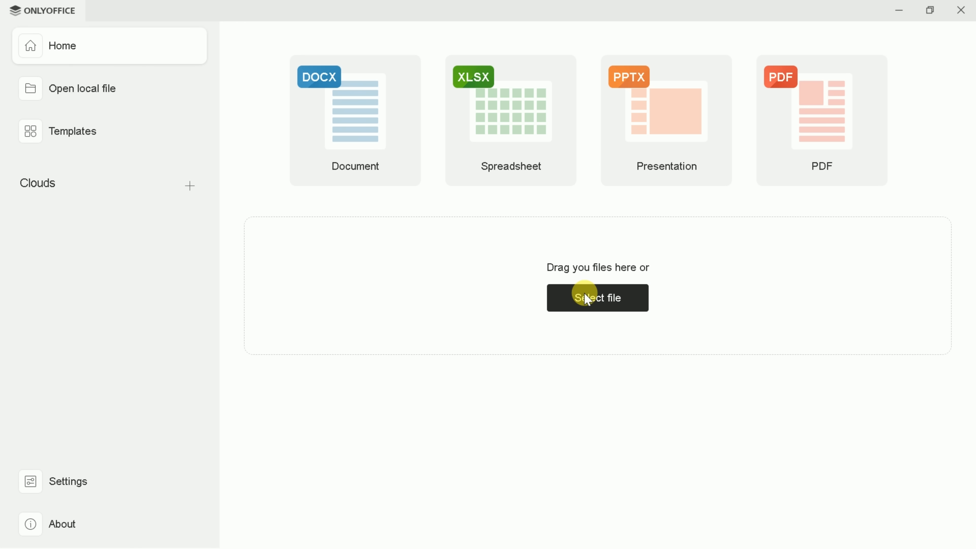
Open AI.docx and make its title italic, left-aligned and highlighted yellow
click(597, 297)
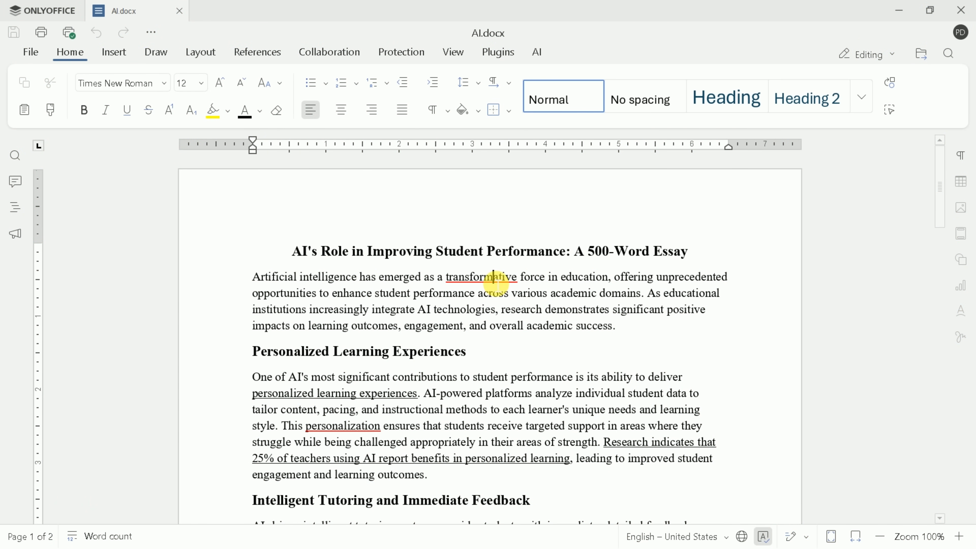
triple_click(488, 250)
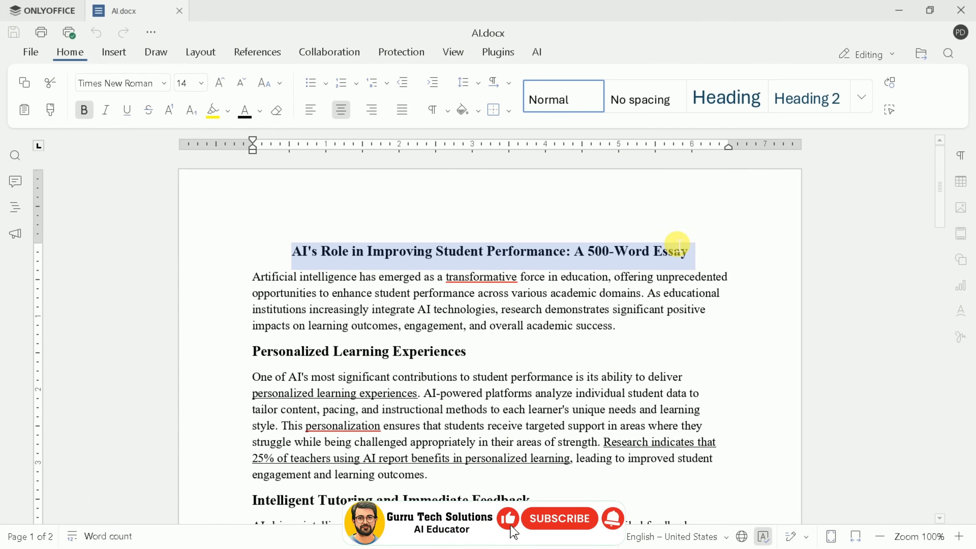
click(106, 110)
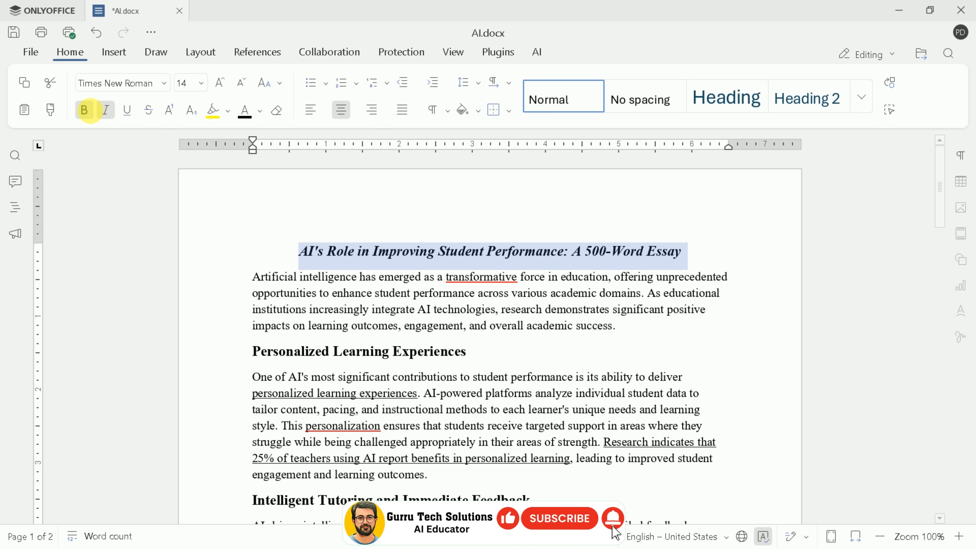
click(165, 83)
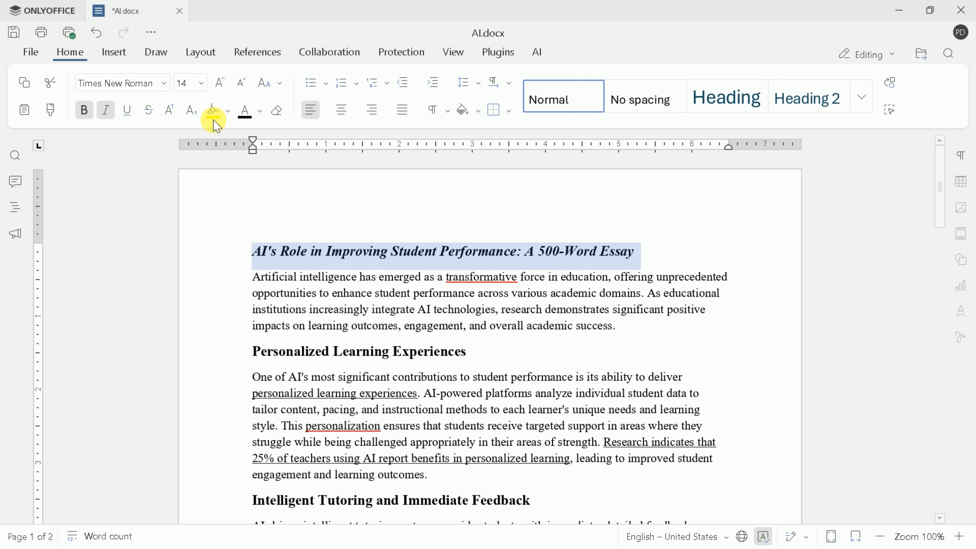
click(213, 110)
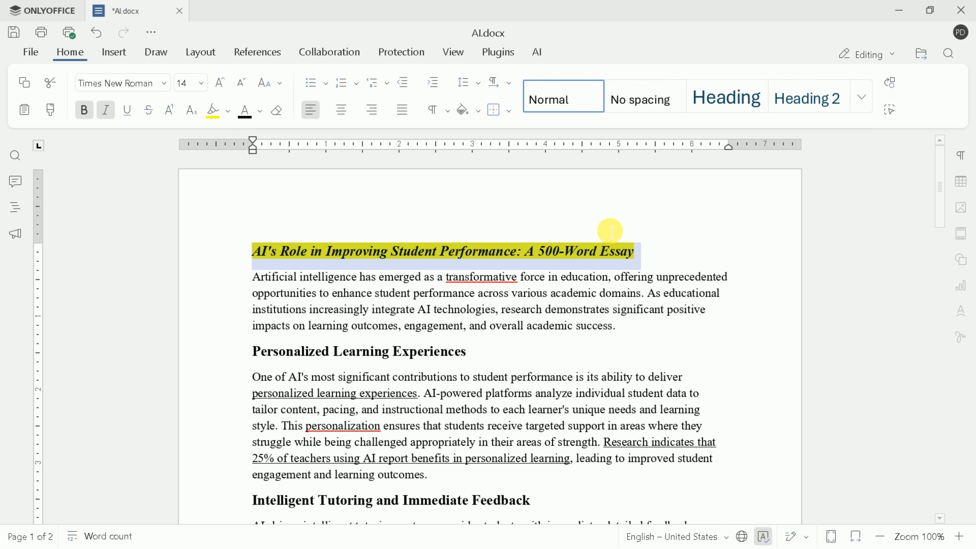
Browse the Insert, Collaboration, Draw and Layout ribbons, ending on References
click(114, 52)
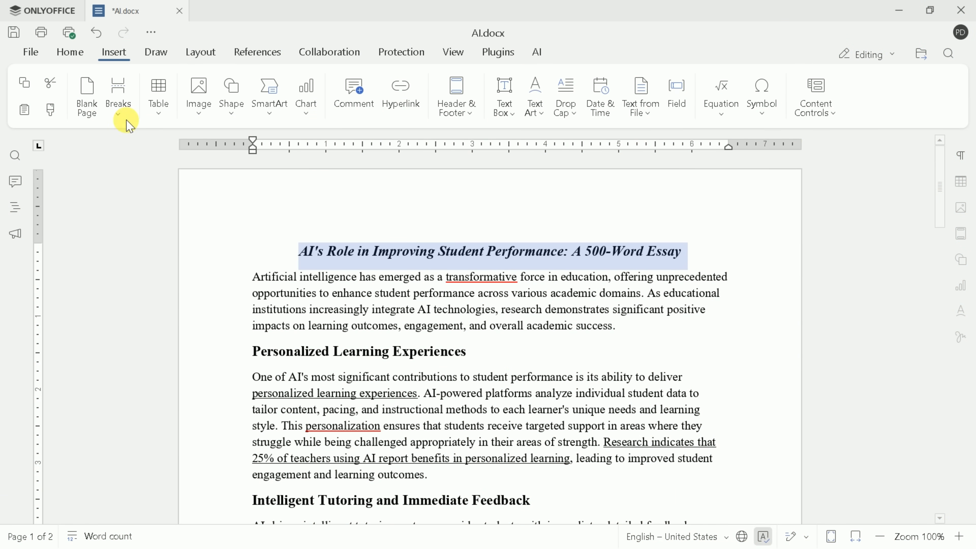
click(231, 94)
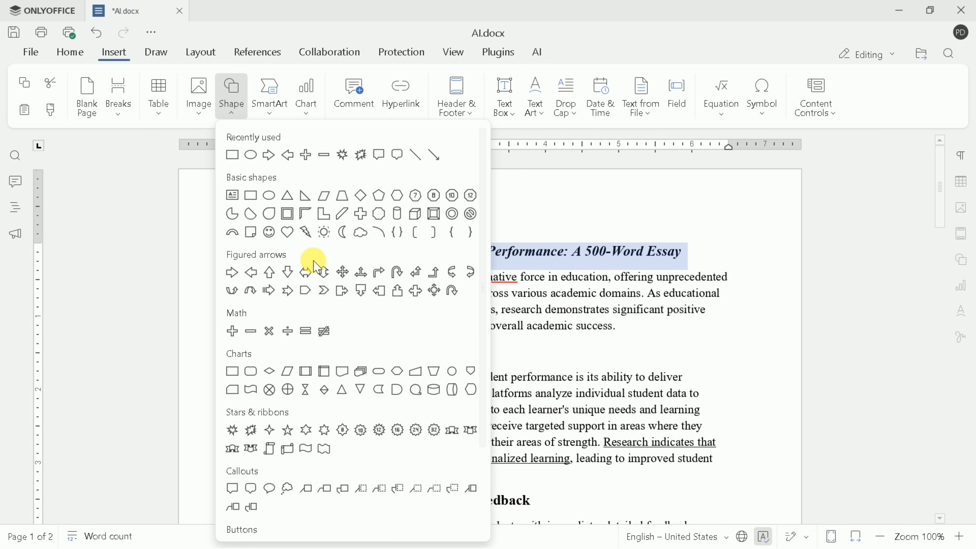
click(329, 52)
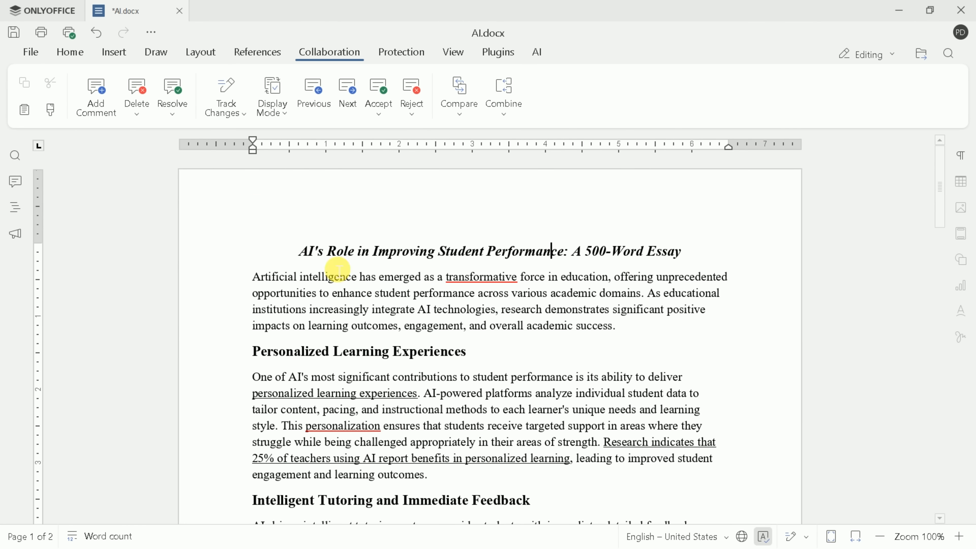
click(95, 97)
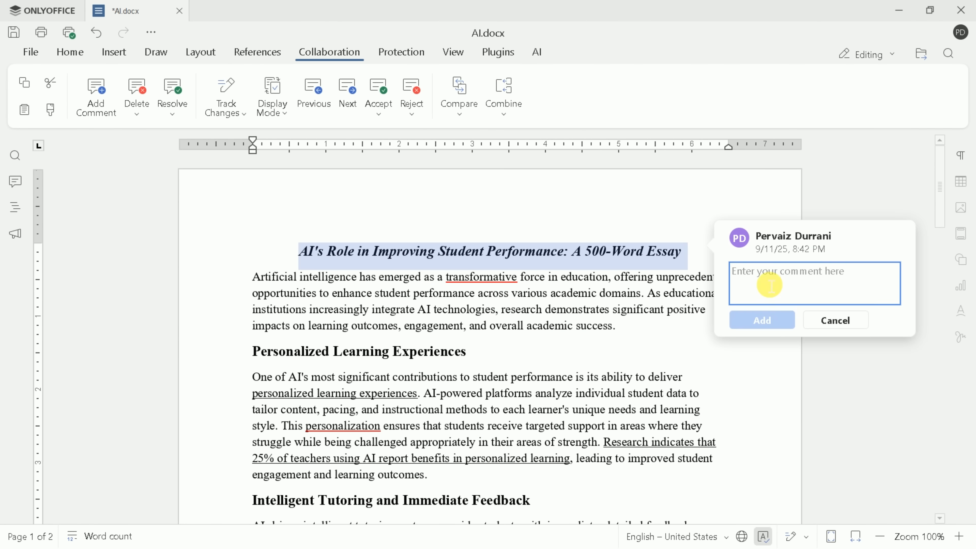
click(155, 51)
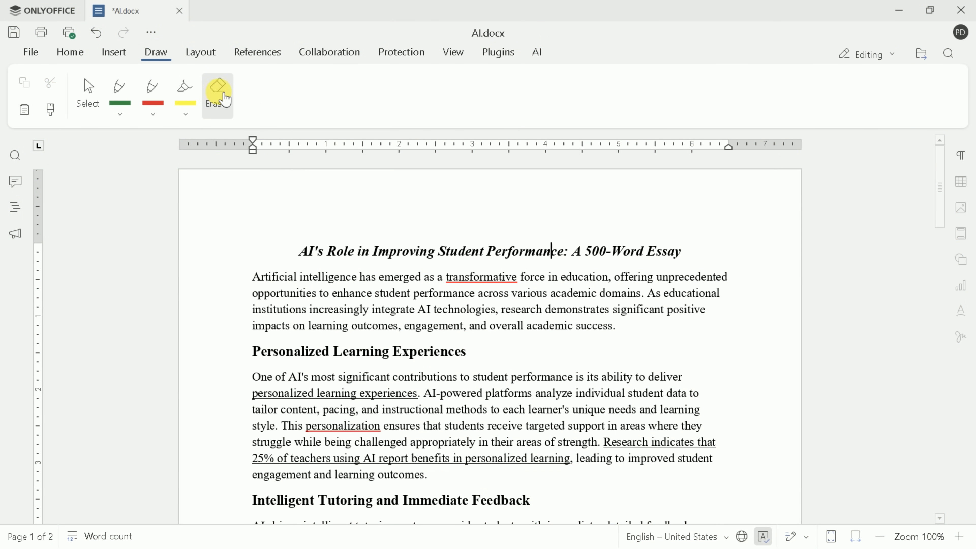
click(200, 52)
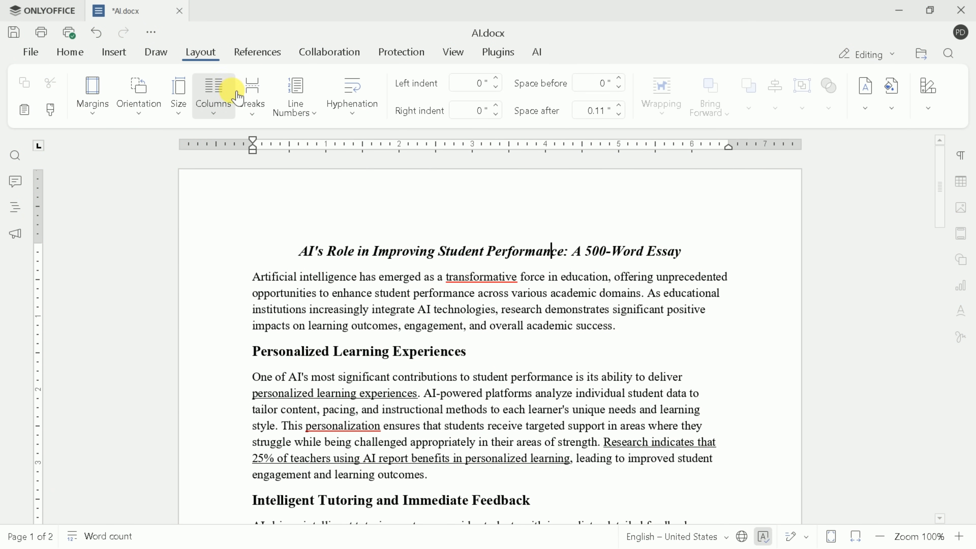
mouse_move(332, 109)
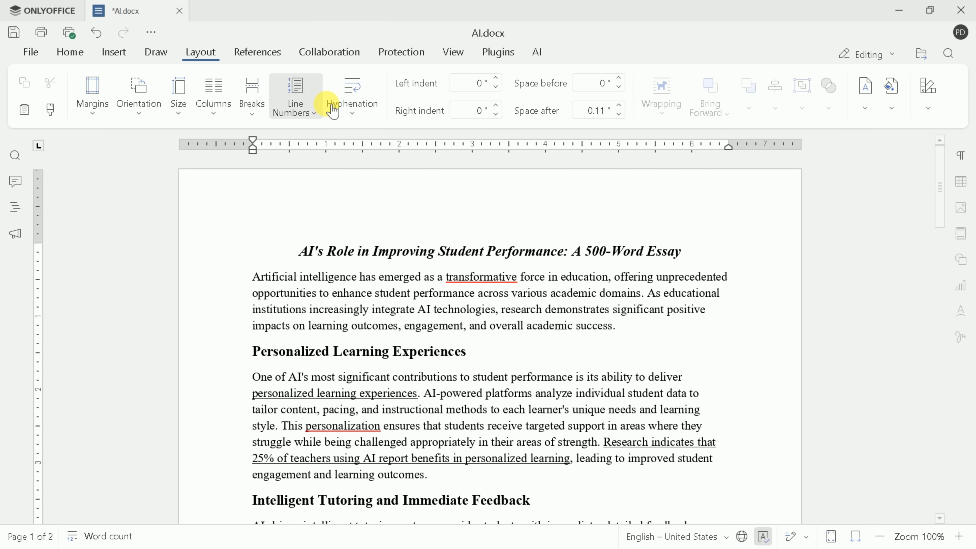
mouse_move(271, 122)
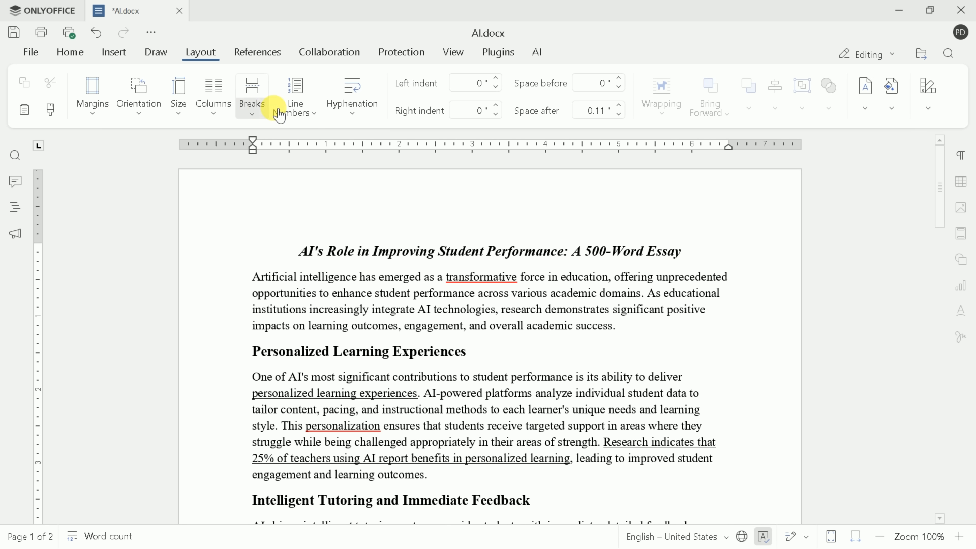
click(257, 52)
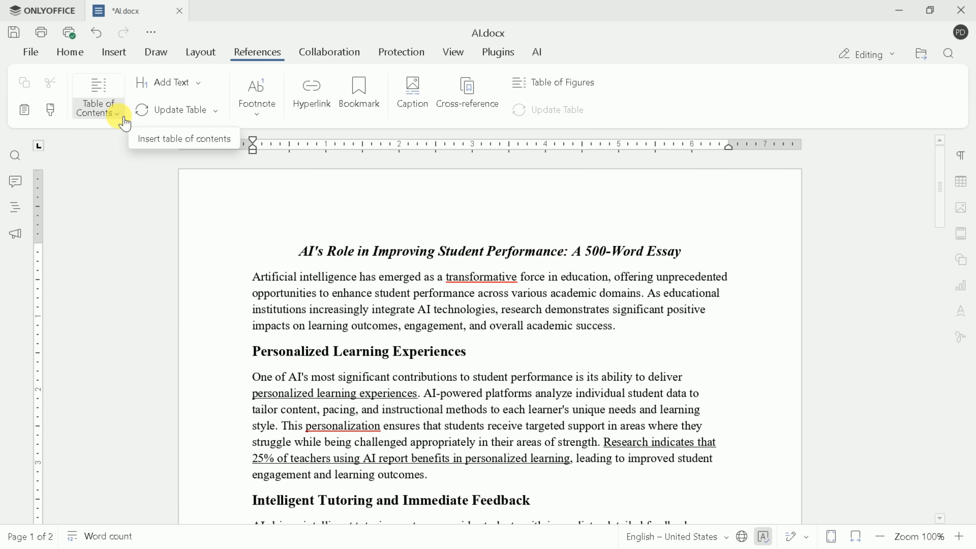
Add a 'Well written text' comment to the essay title and view Track Changes options
click(97, 103)
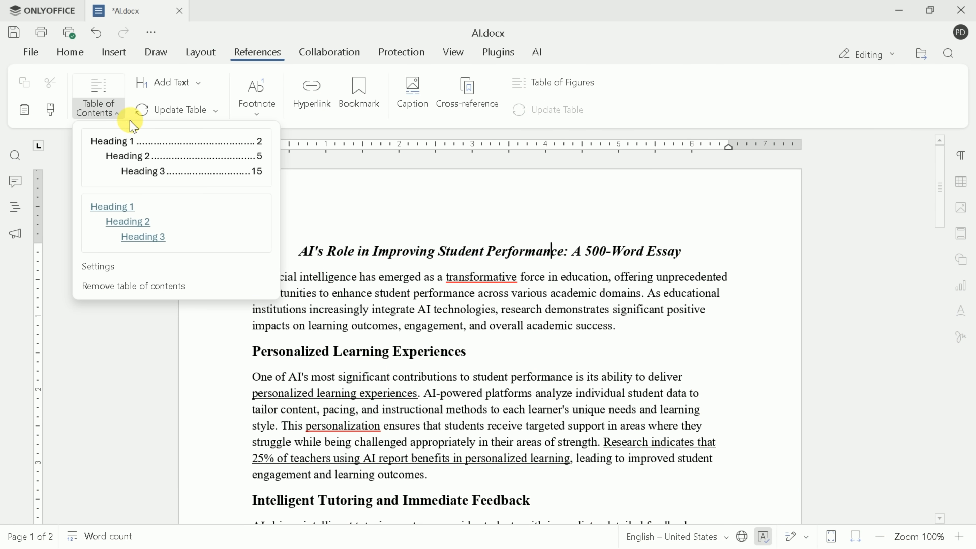
click(329, 51)
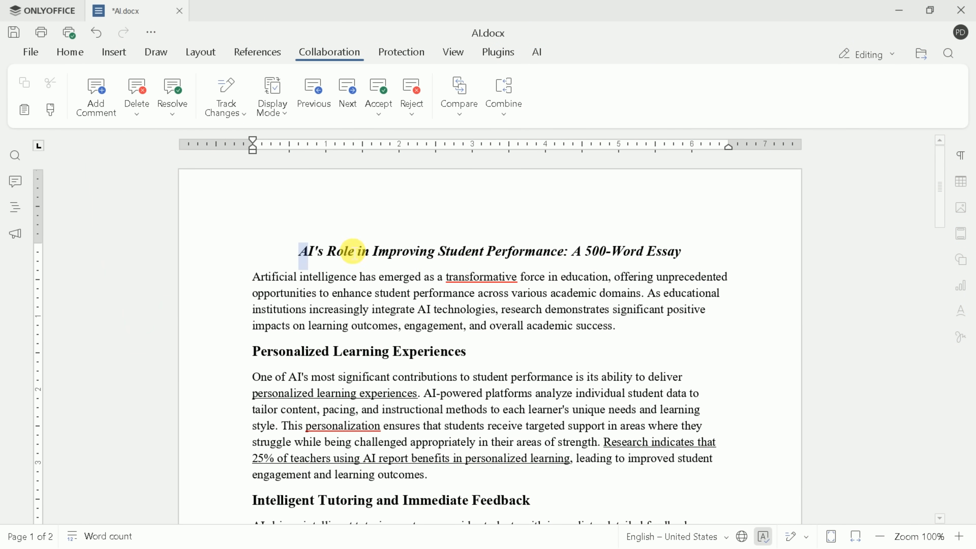
text(Well wri)
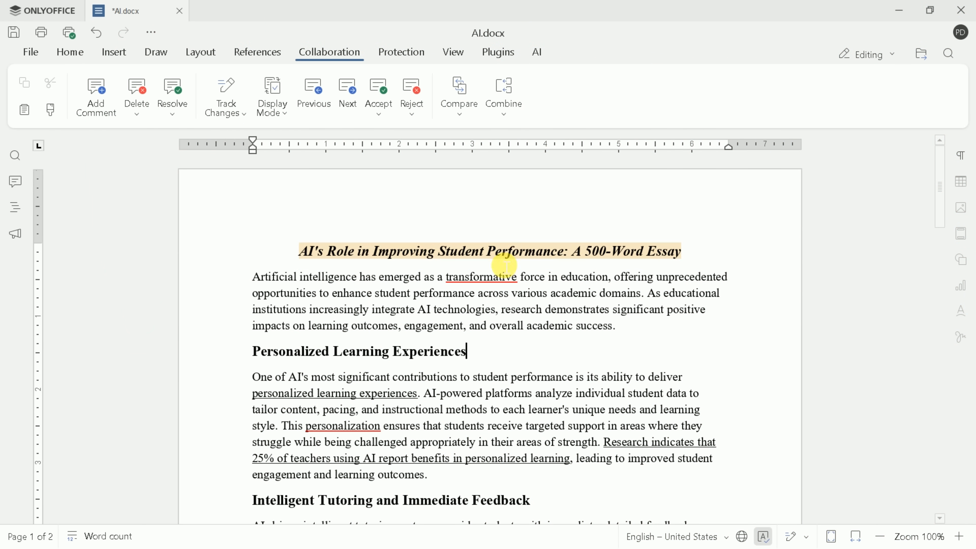
click(489, 251)
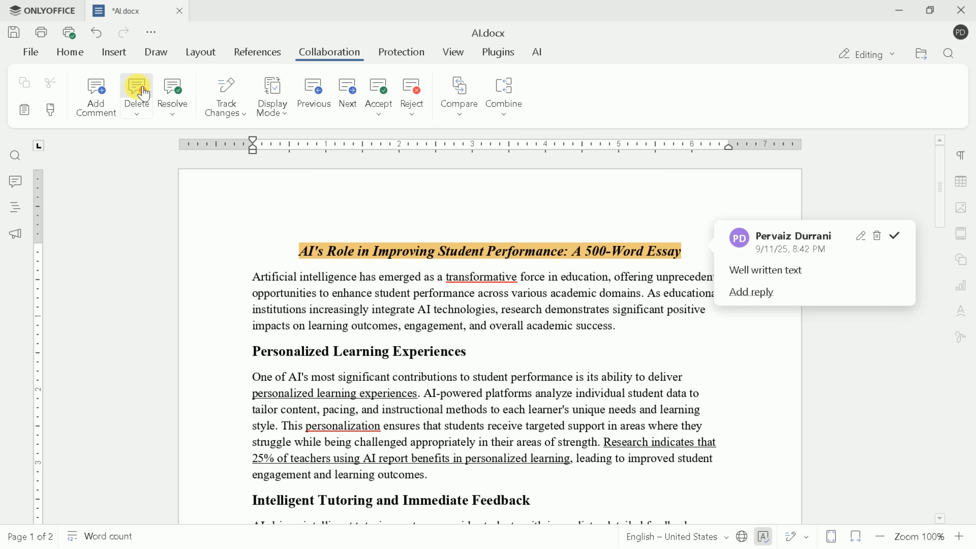
click(225, 96)
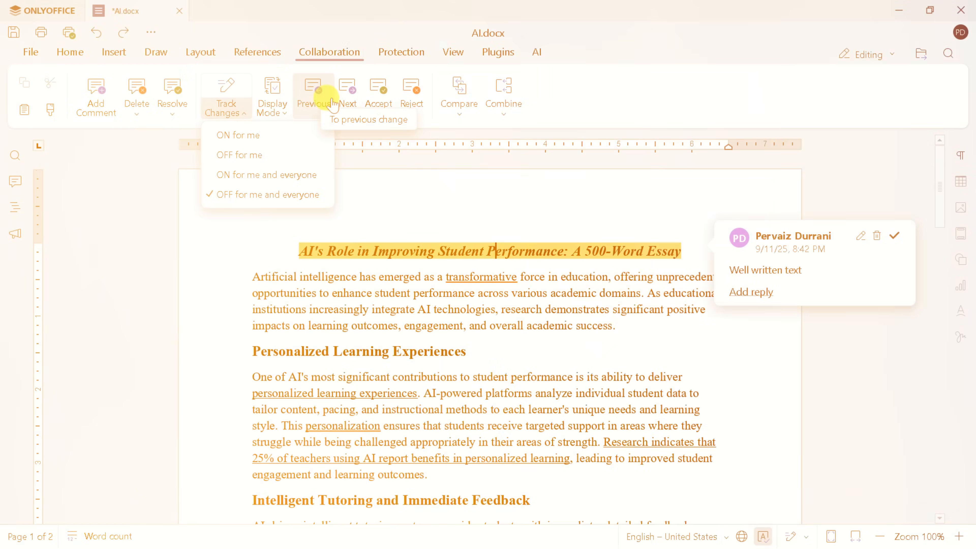
Password-protect the essay as read-only, then unprotect it with the same password
click(401, 52)
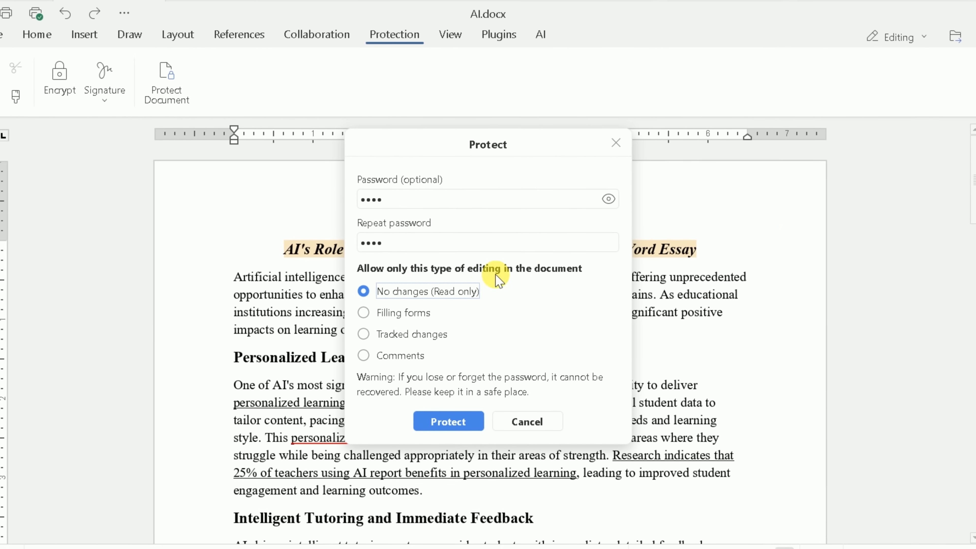
click(448, 422)
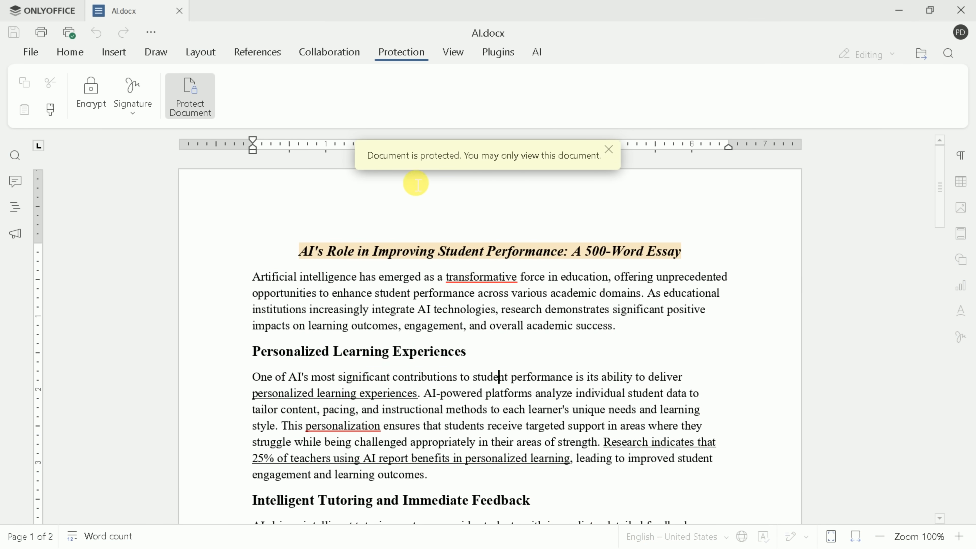
click(190, 95)
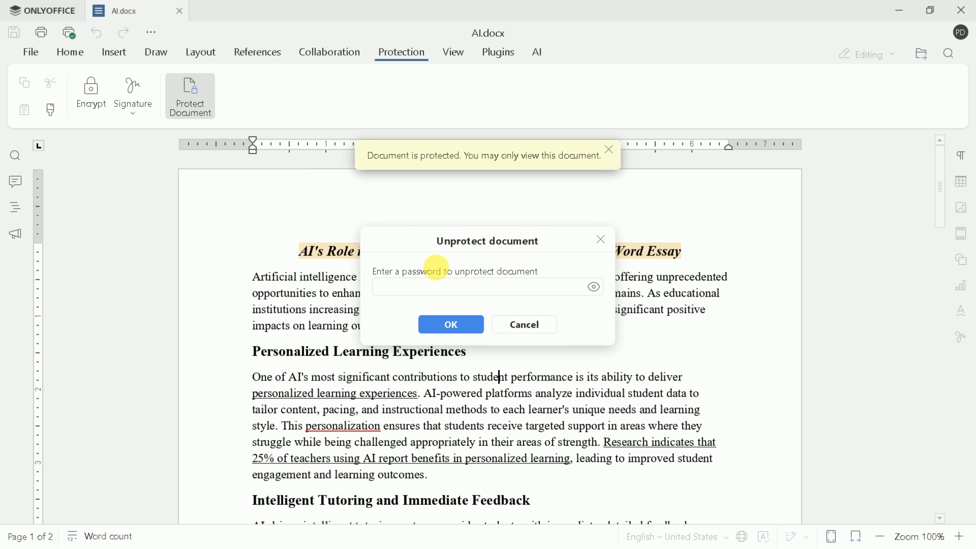
text(••)
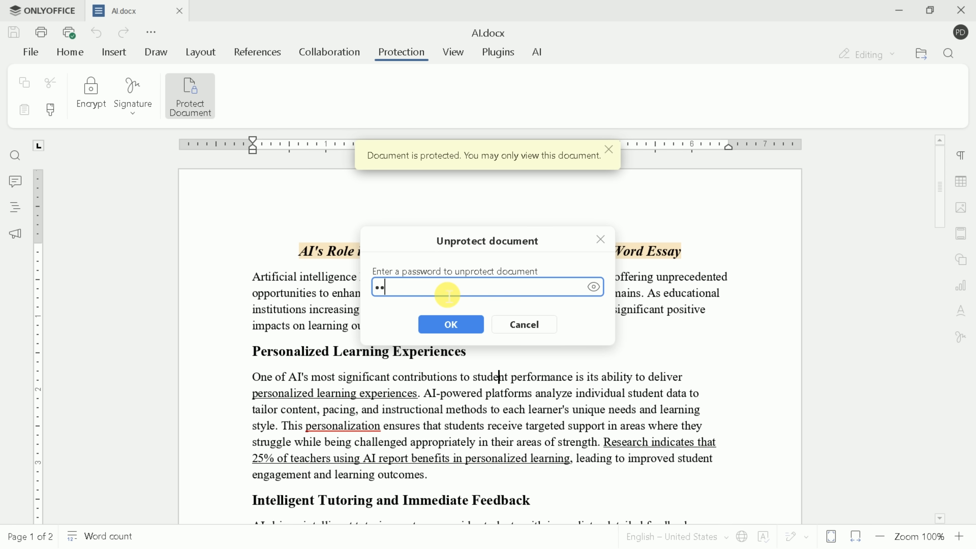
click(450, 324)
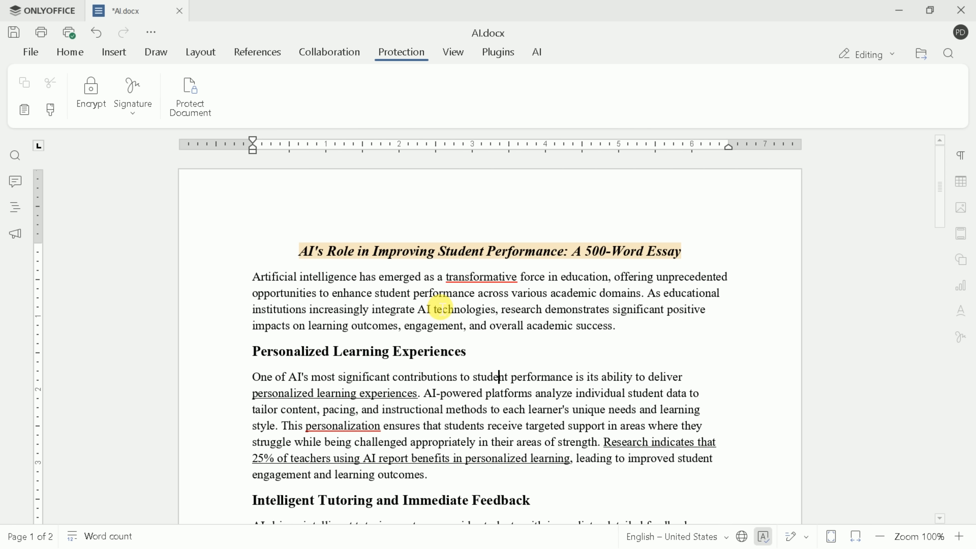
click(133, 94)
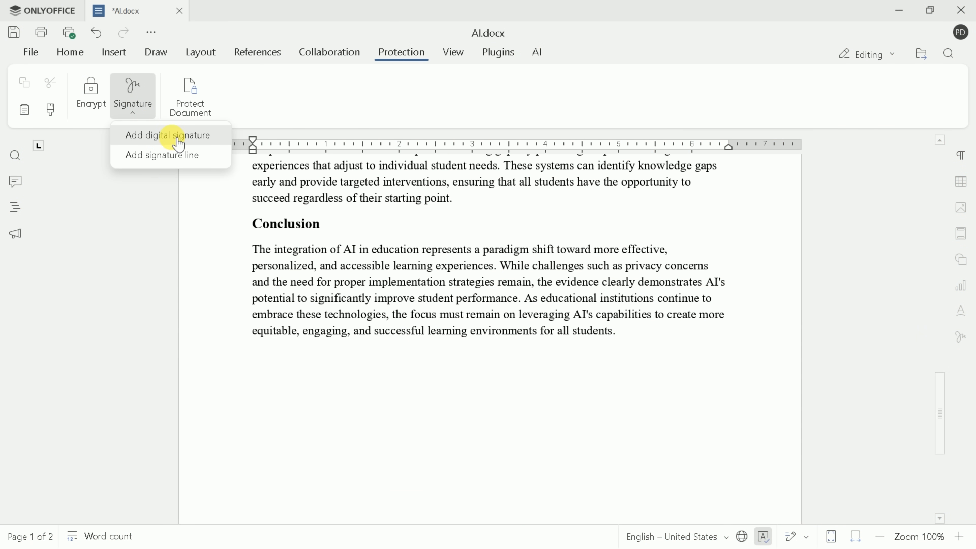
Show the Plugins ribbon and launch the Plugin Manager
click(496, 51)
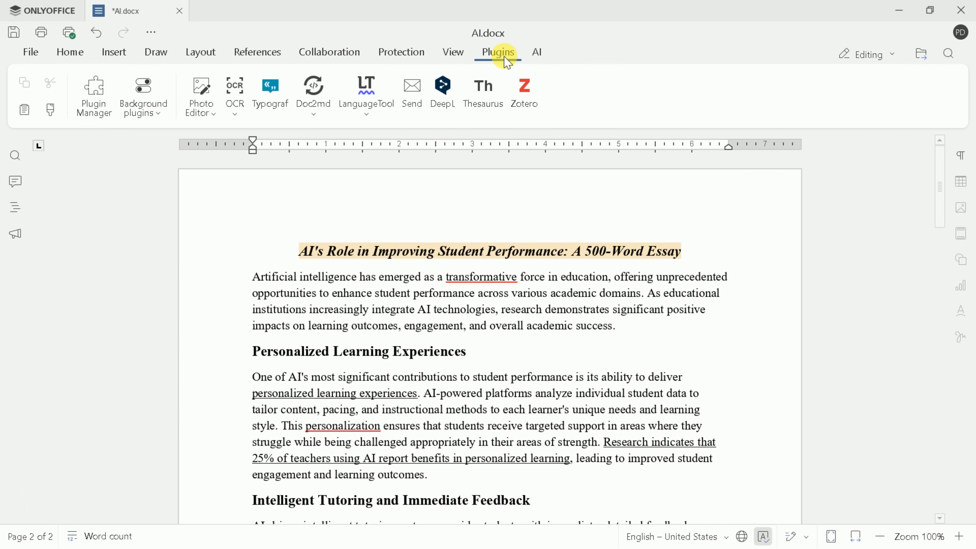
mouse_move(94, 96)
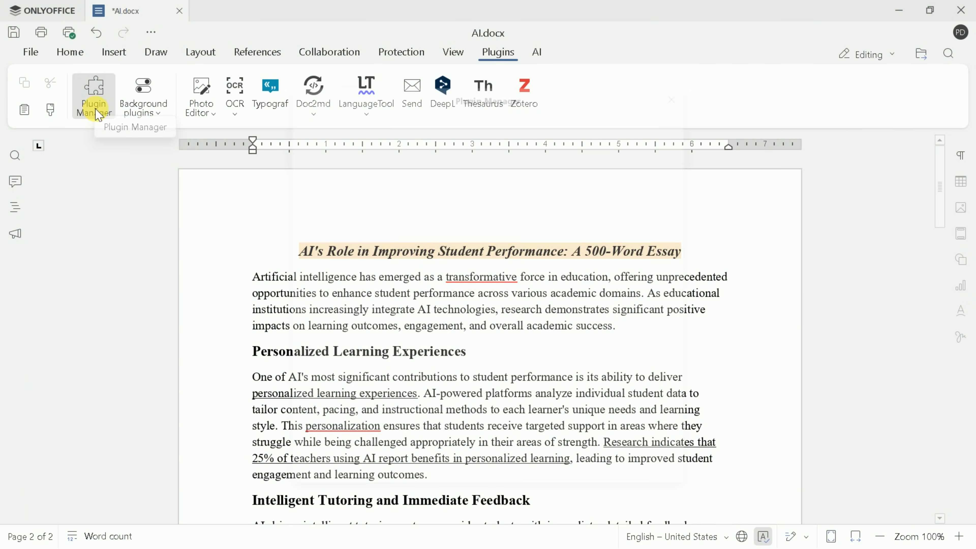
click(94, 97)
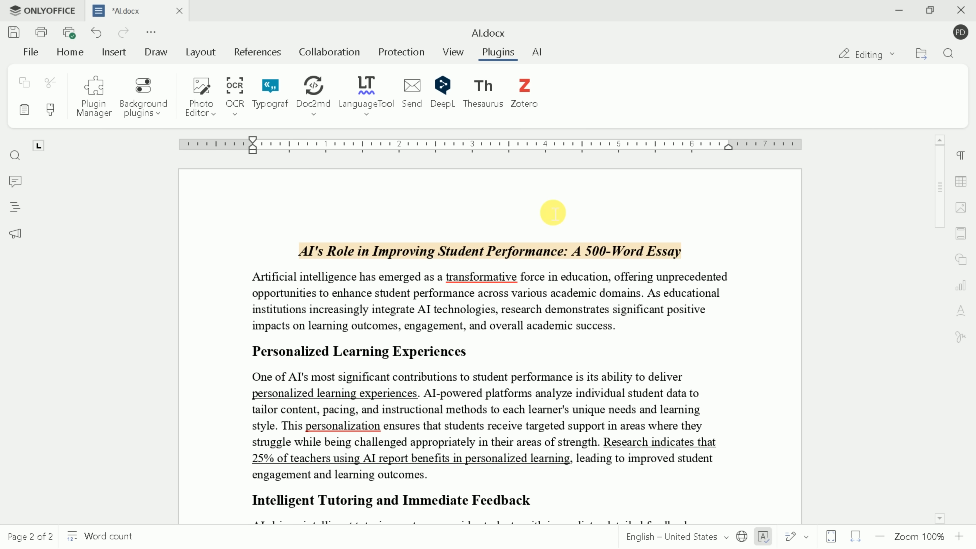
Register a Deepseek provider entry with the deepseek-chat model and confirm the AI models list
click(536, 52)
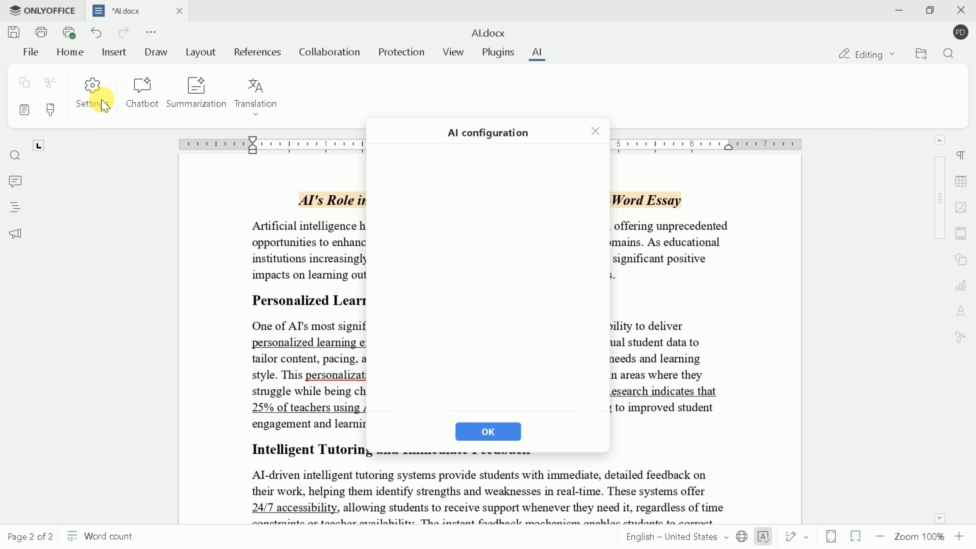
click(92, 93)
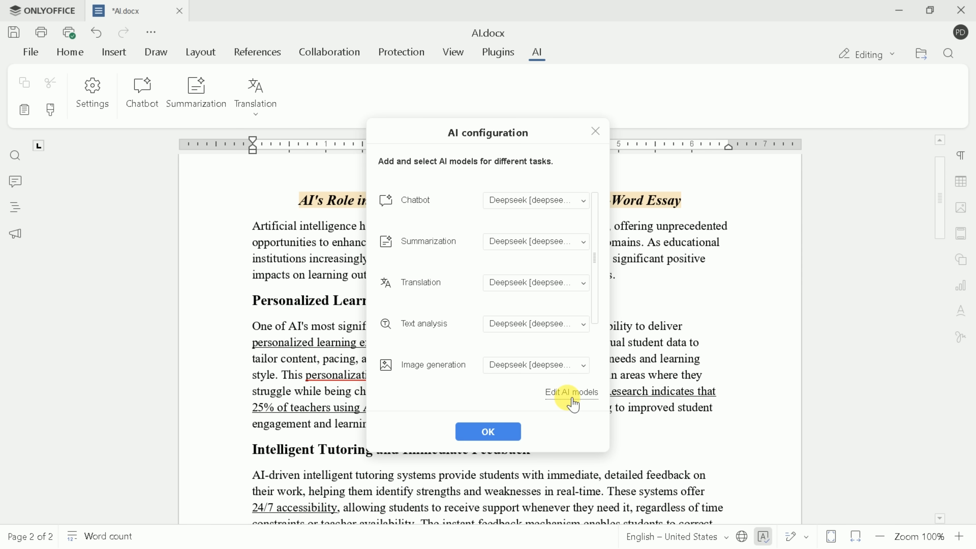
click(571, 393)
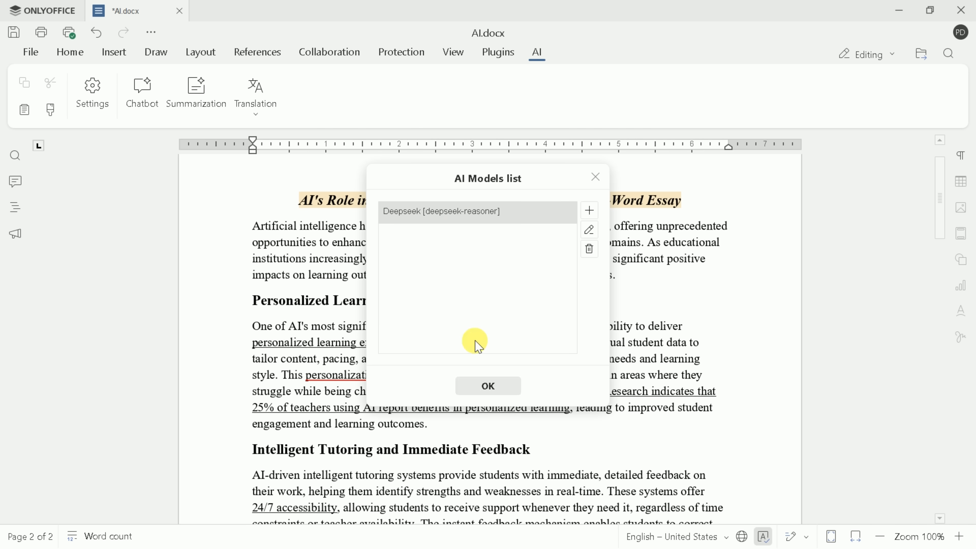
click(588, 211)
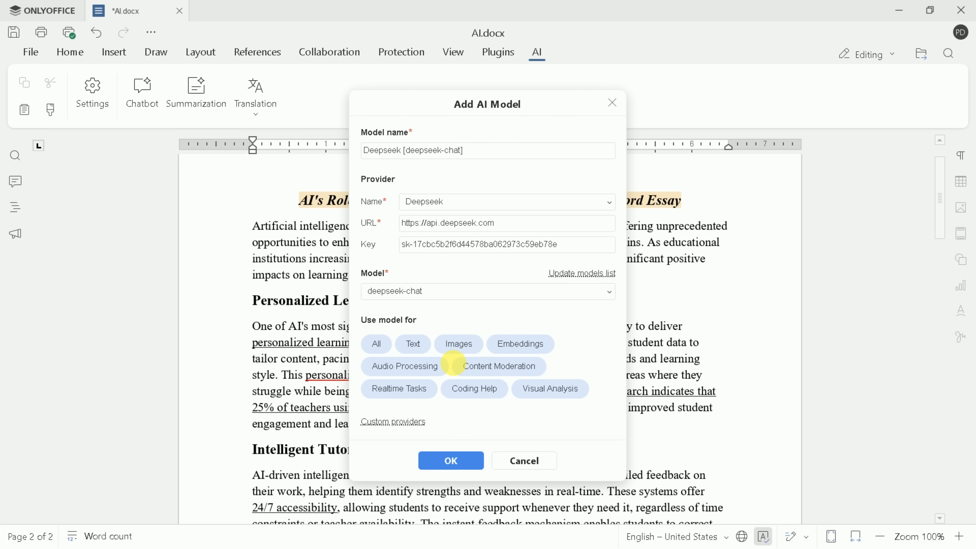
click(450, 461)
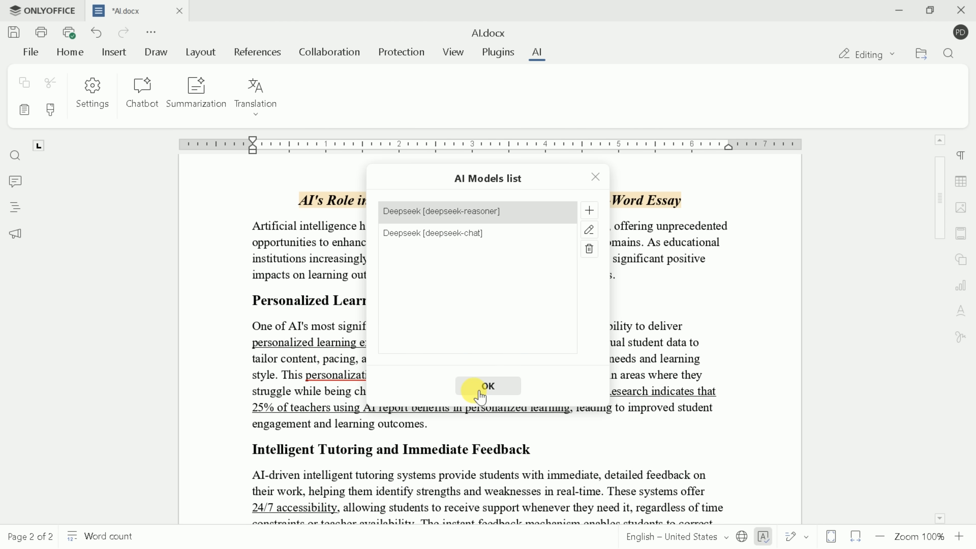
click(488, 386)
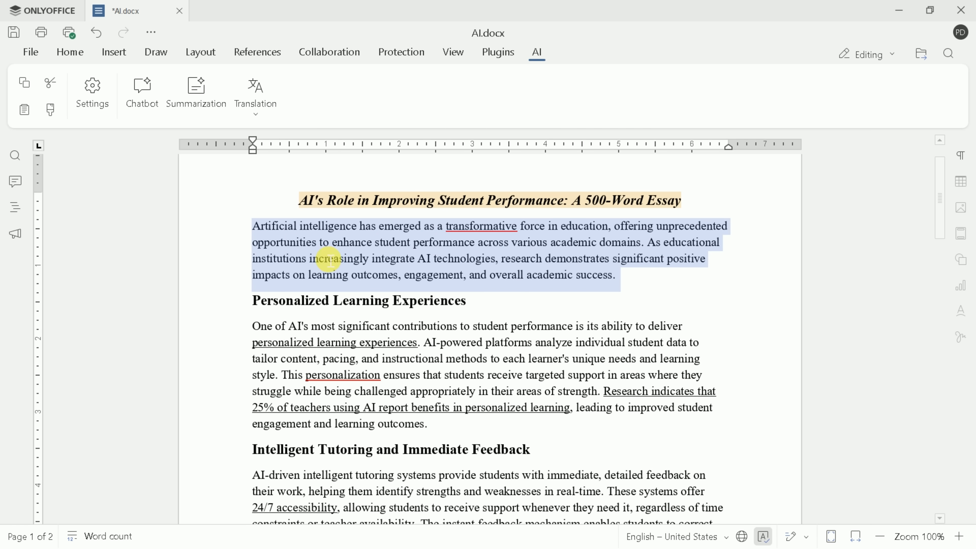
Check the paragraph's AI context options, then bring up the Open Document dialog from File
click(398, 397)
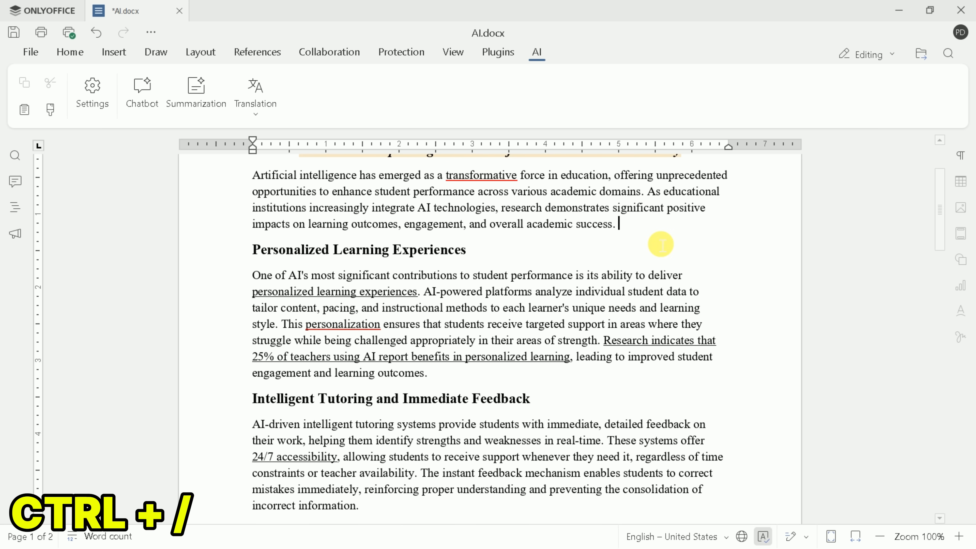
key(ctrl+/)
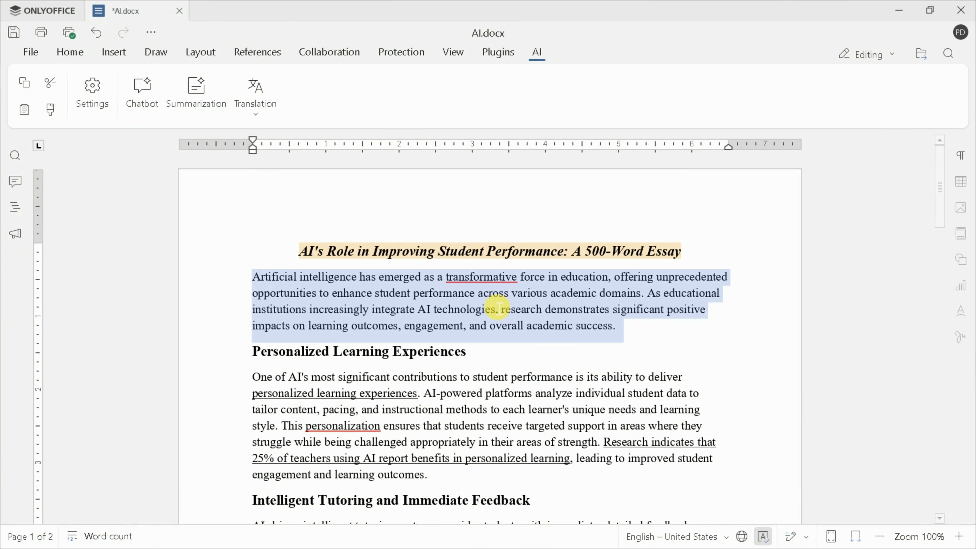
right_click(497, 306)
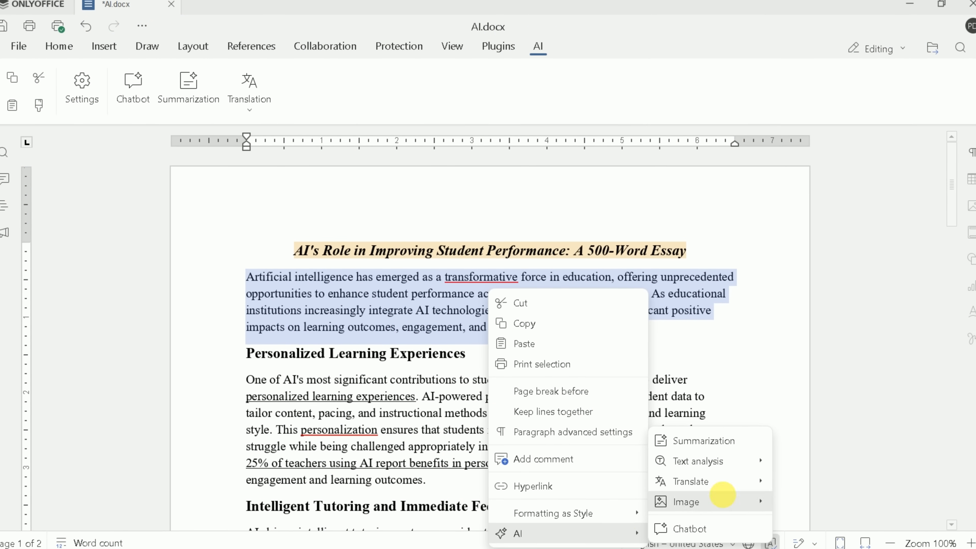
mouse_move(698, 463)
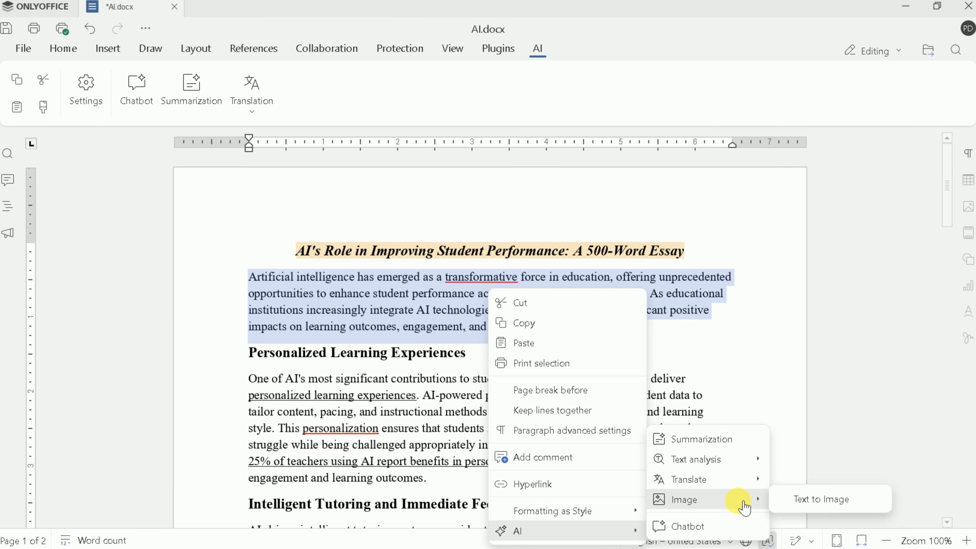
click(688, 527)
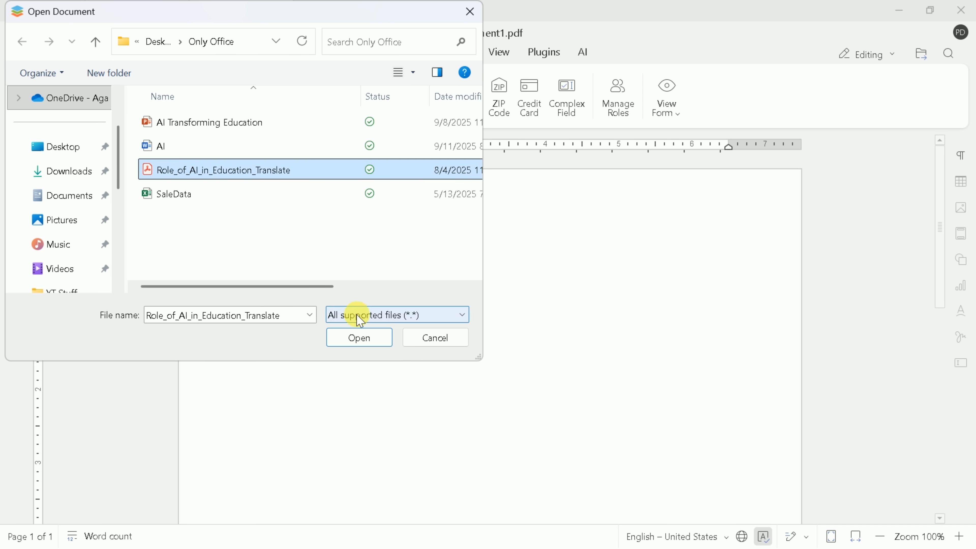
Load the Role_of_AI_in_Education_Translate PDF, enable text editing and highlight its title yellow
click(358, 338)
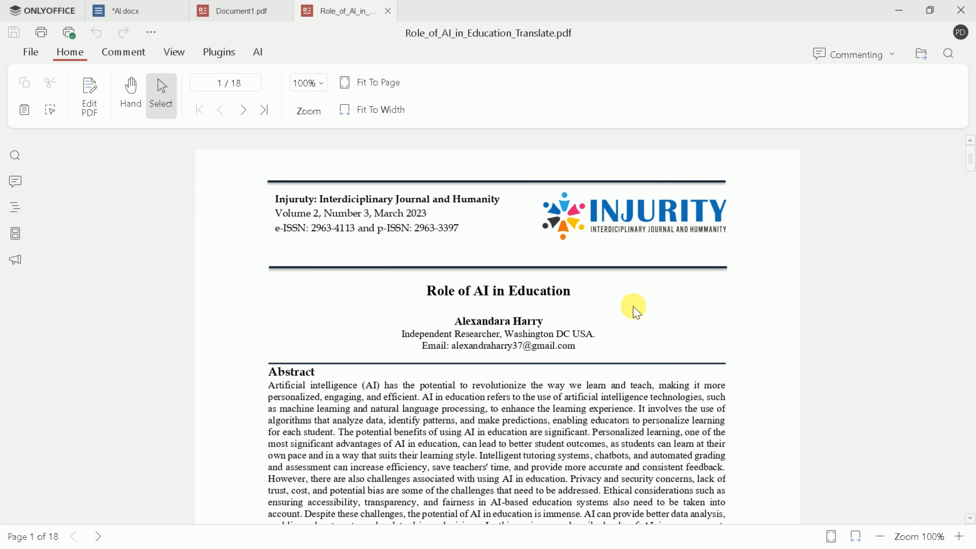
click(89, 97)
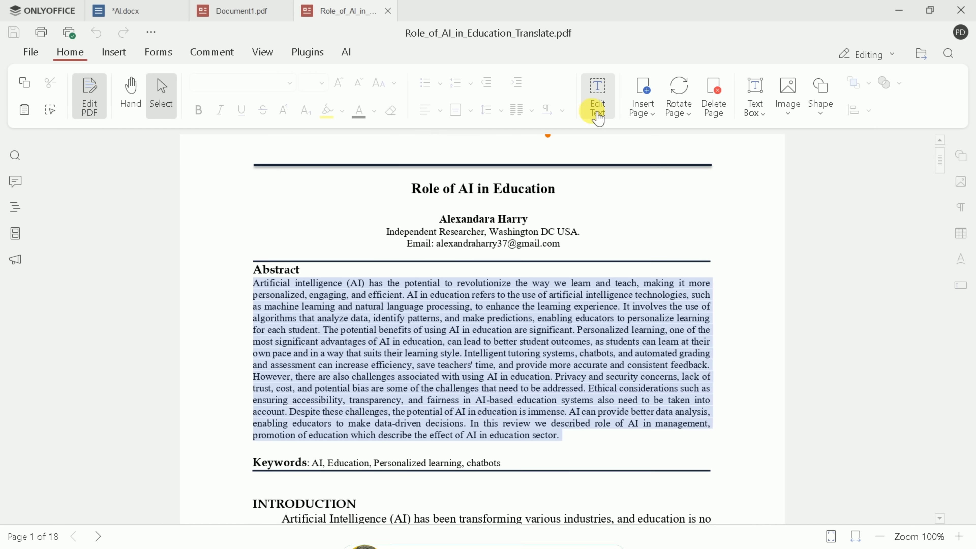
click(596, 97)
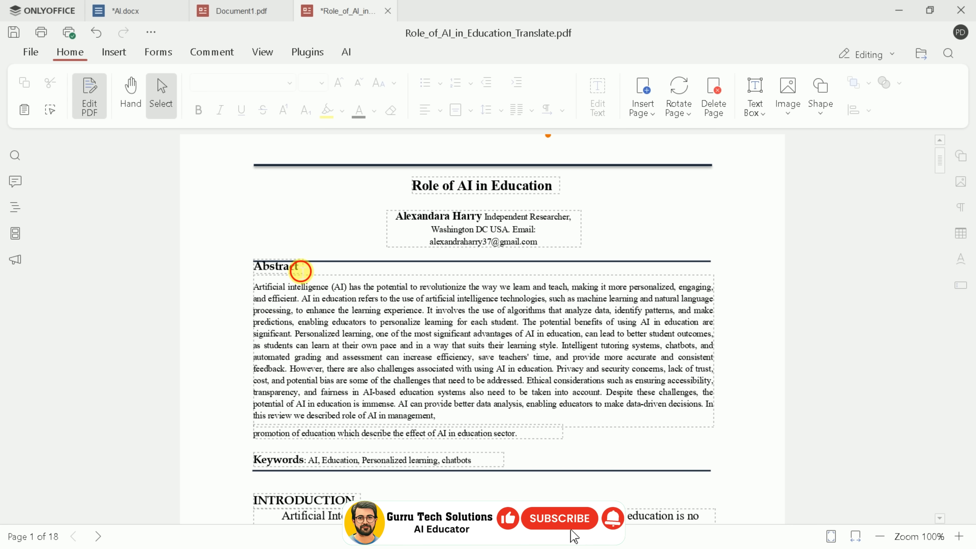
click(269, 267)
text( Add More text)
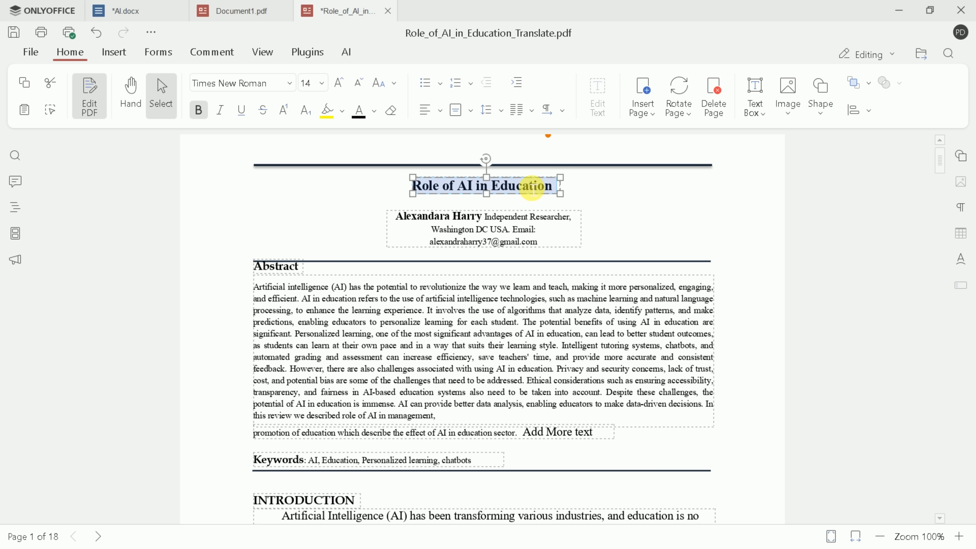
click(326, 110)
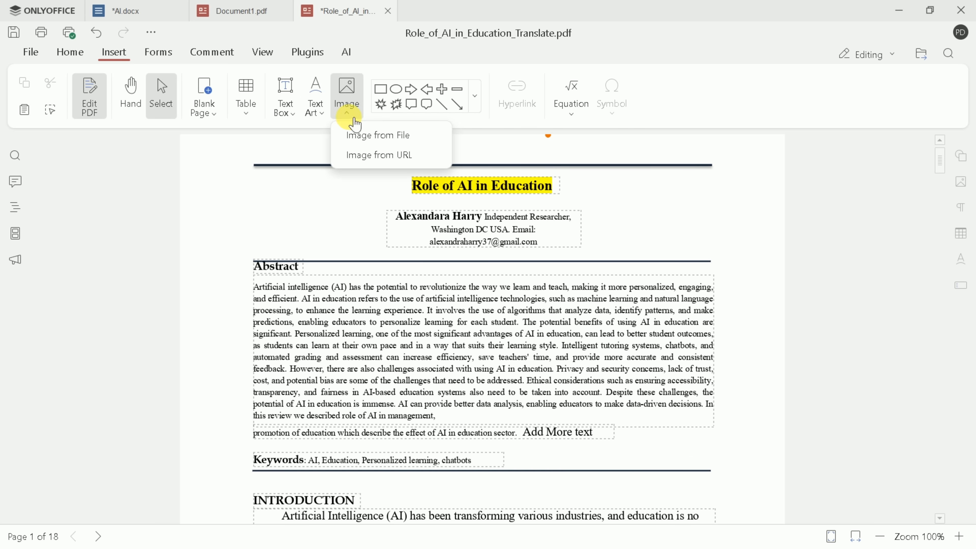
Browse the Forms and AI toolbars before returning to the start page
click(158, 52)
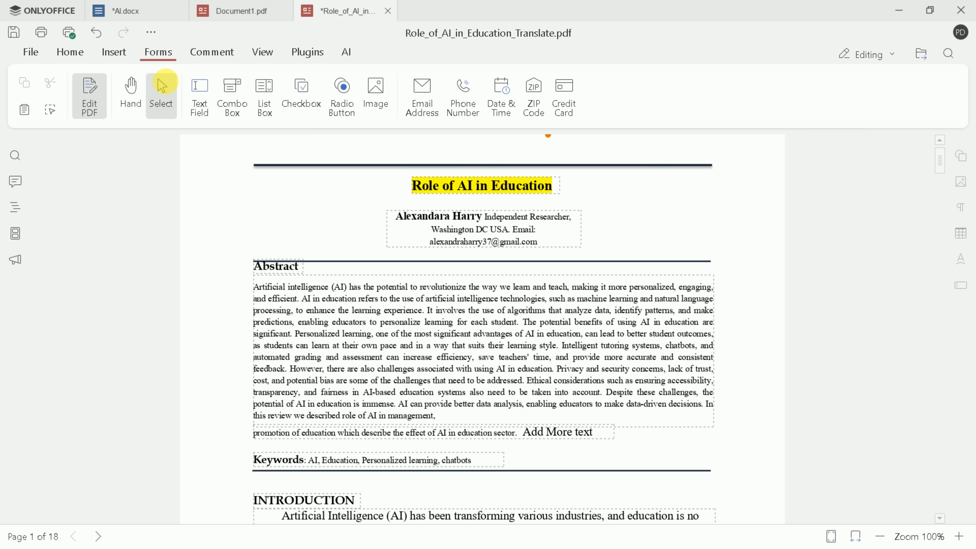
mouse_move(199, 97)
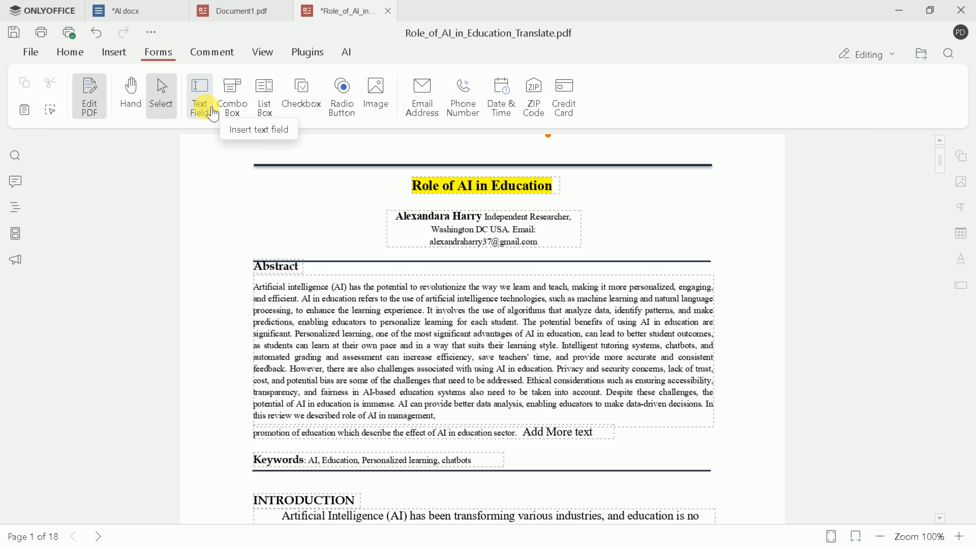
mouse_move(366, 109)
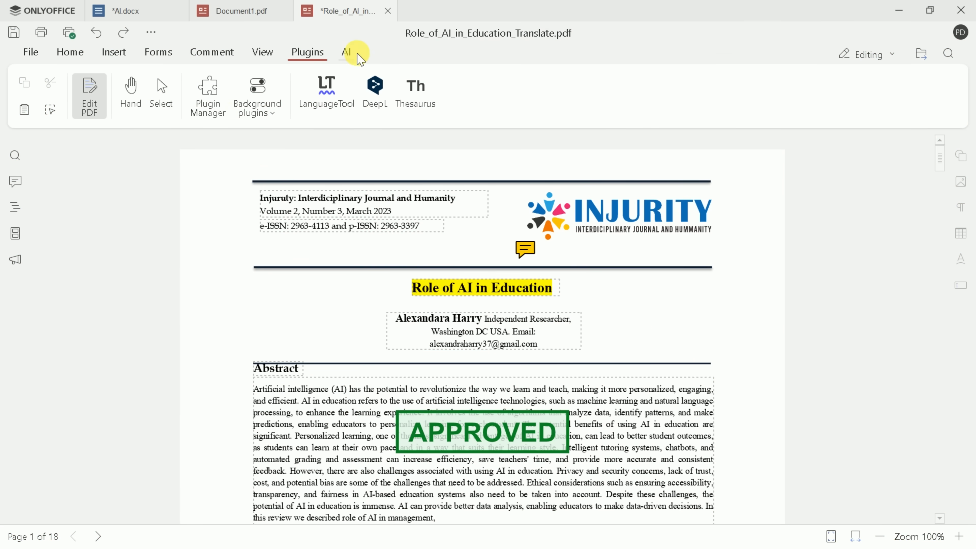
click(346, 52)
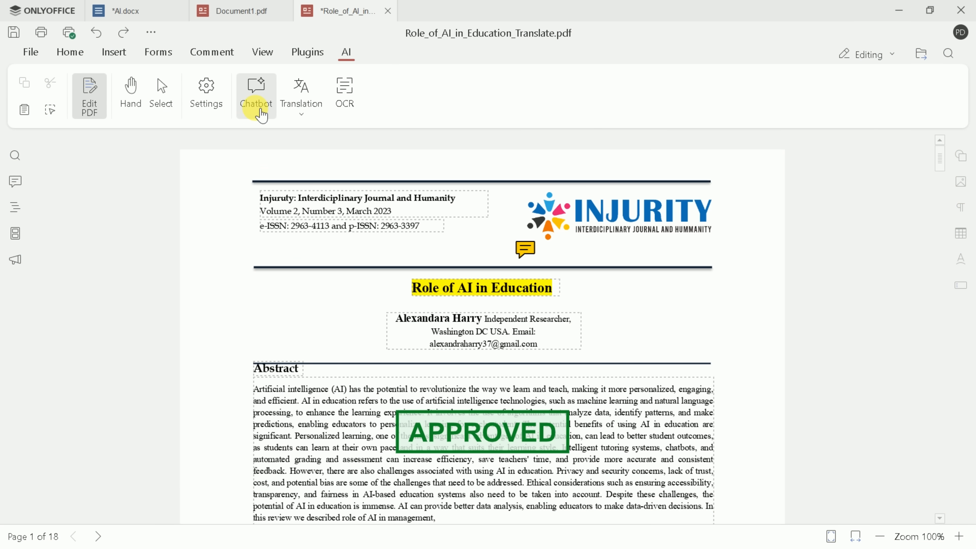
scroll(down, 3)
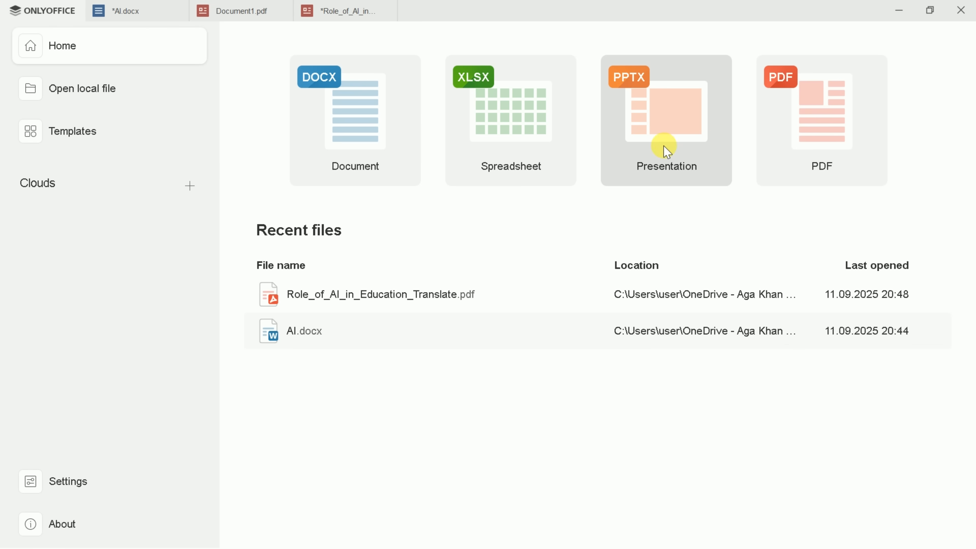
Load the AI Transforming Education presentation and apply a new light design theme
click(666, 120)
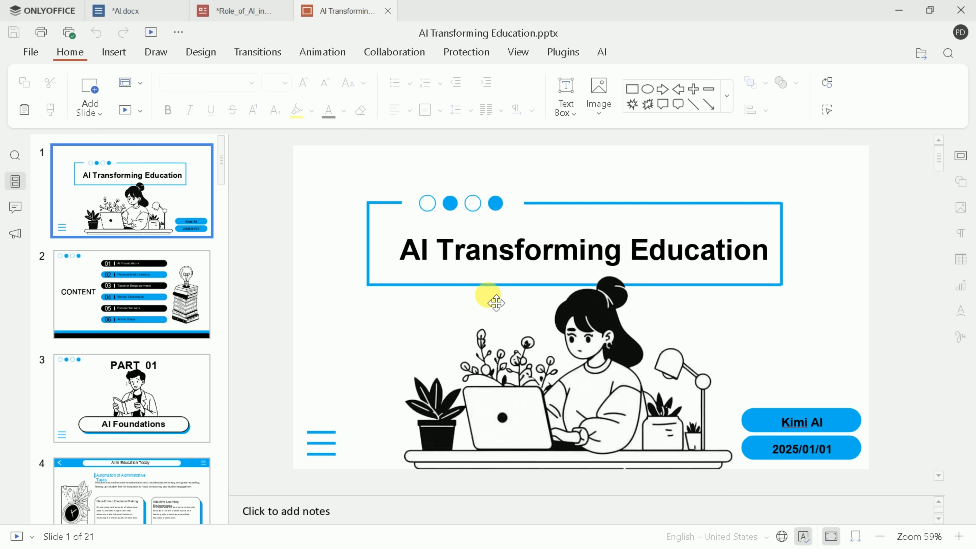
click(131, 294)
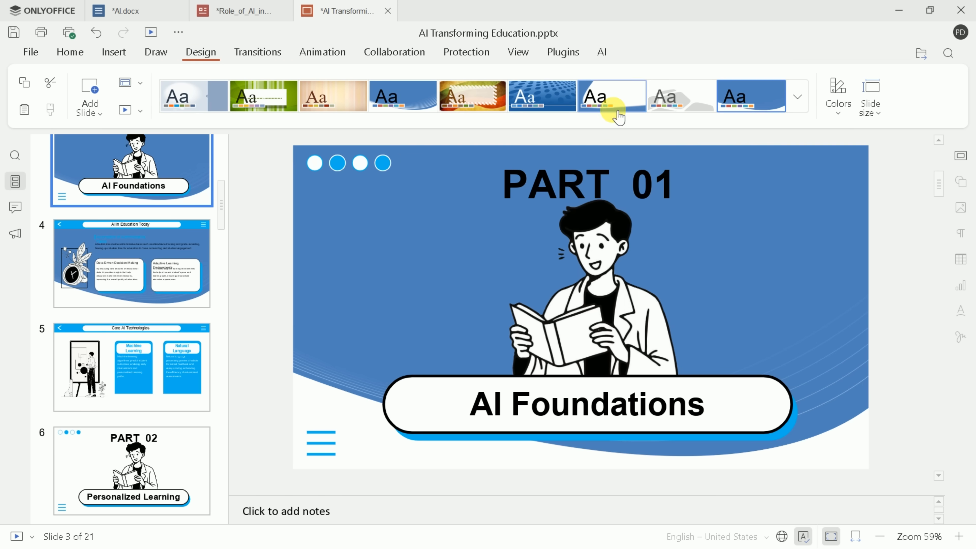
click(257, 52)
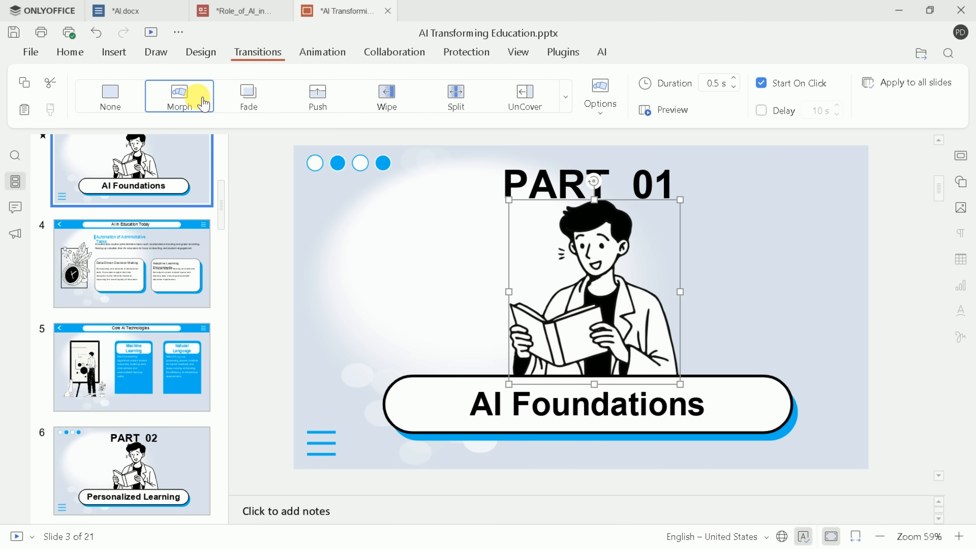
Give slide 3 a Morph transition and its picture a Wipe entrance animation
click(323, 52)
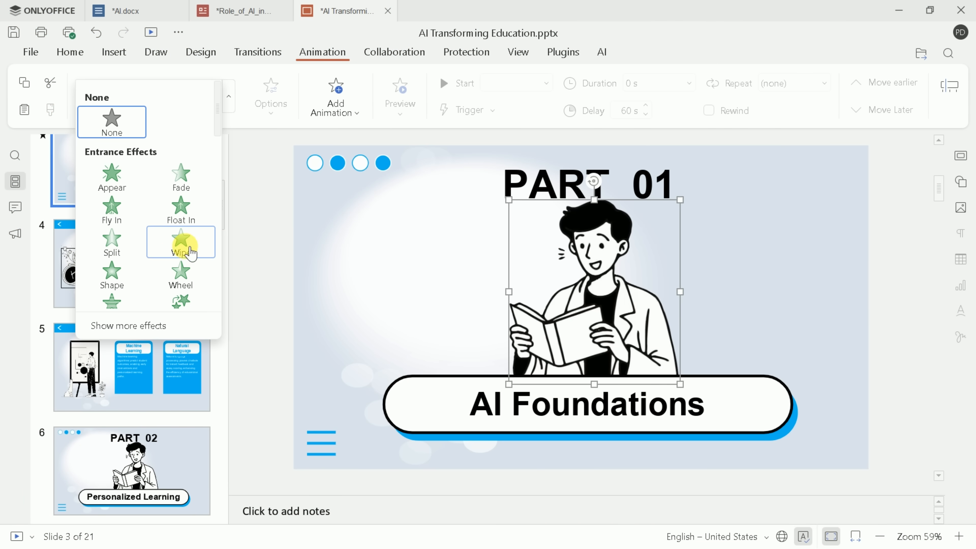
click(466, 52)
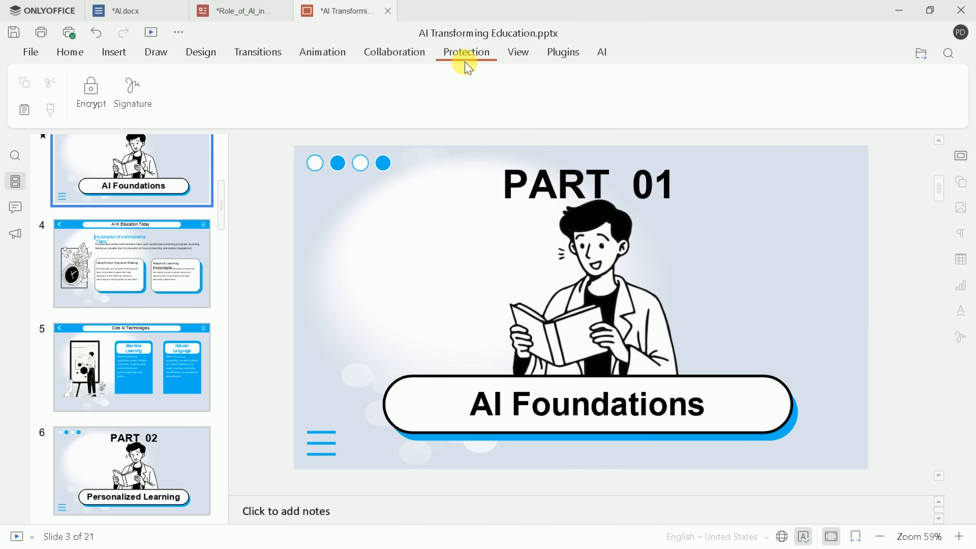
click(599, 52)
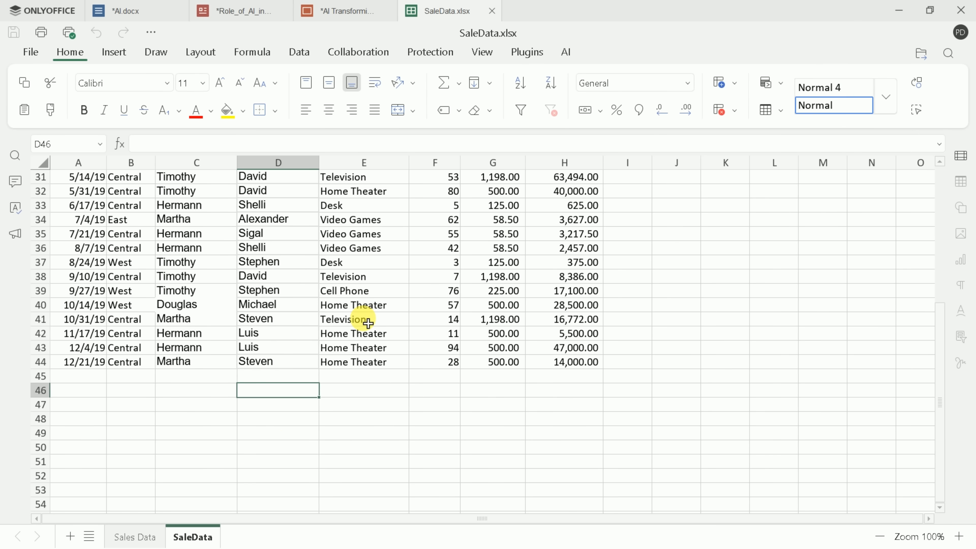
Total the Unit_price column in G45 with =sum(G2:G44), giving 24,983.50
scroll(up, 3)
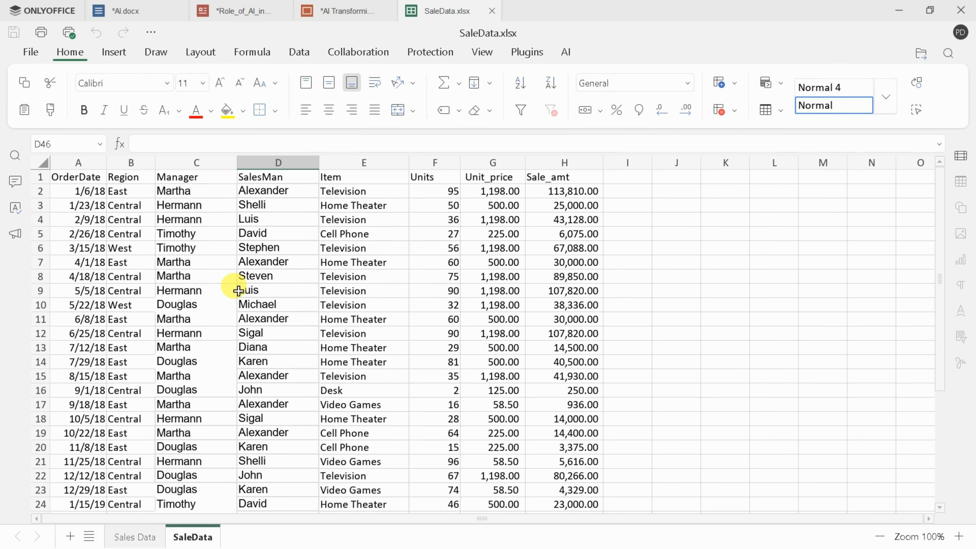
mouse_move(453, 205)
text(=sum(G2:G44)
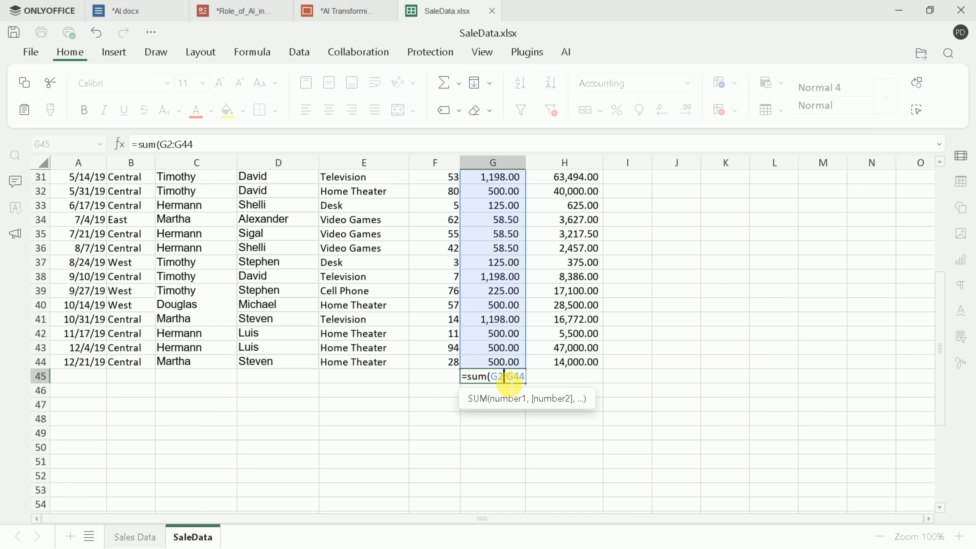
key(enter)
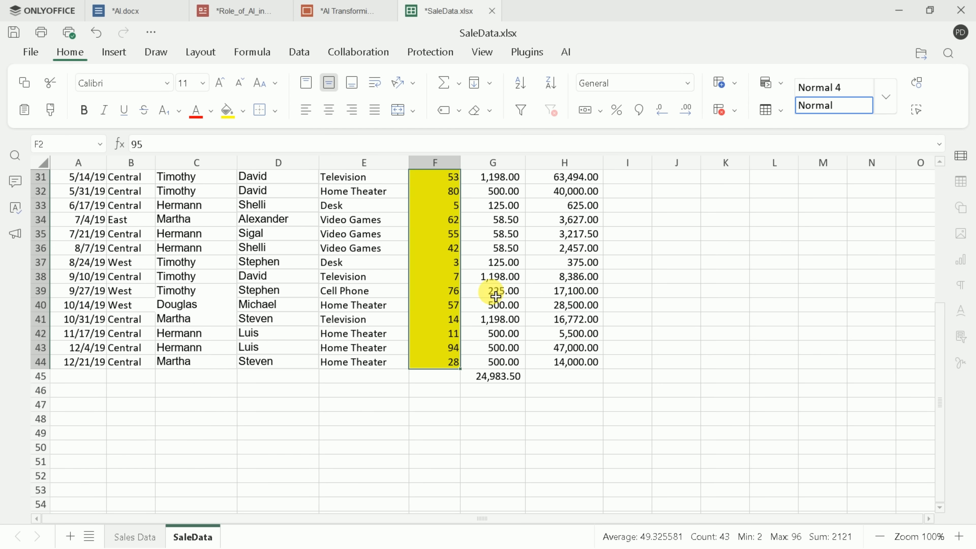
Review the Insert function list, fill Units F2:F44 yellow and return to the PDF
click(113, 51)
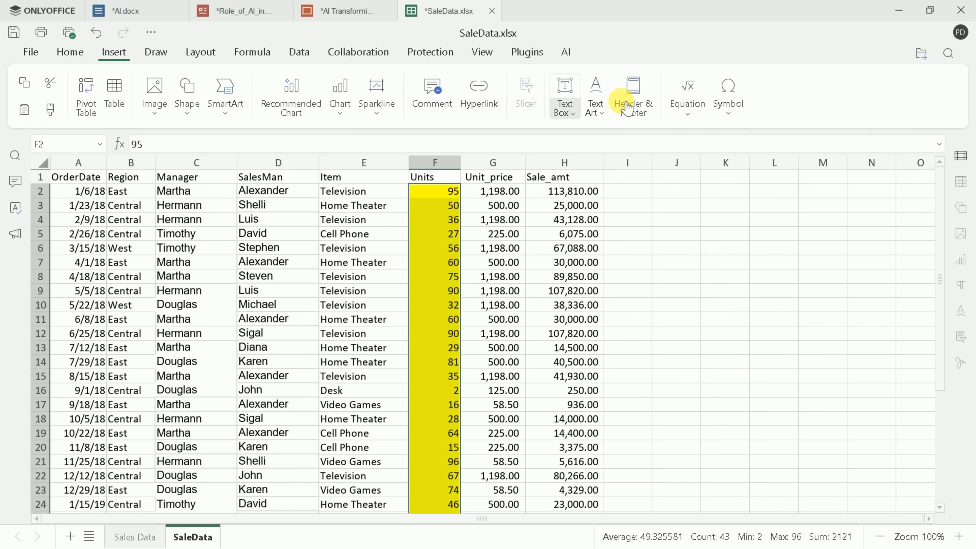
click(93, 94)
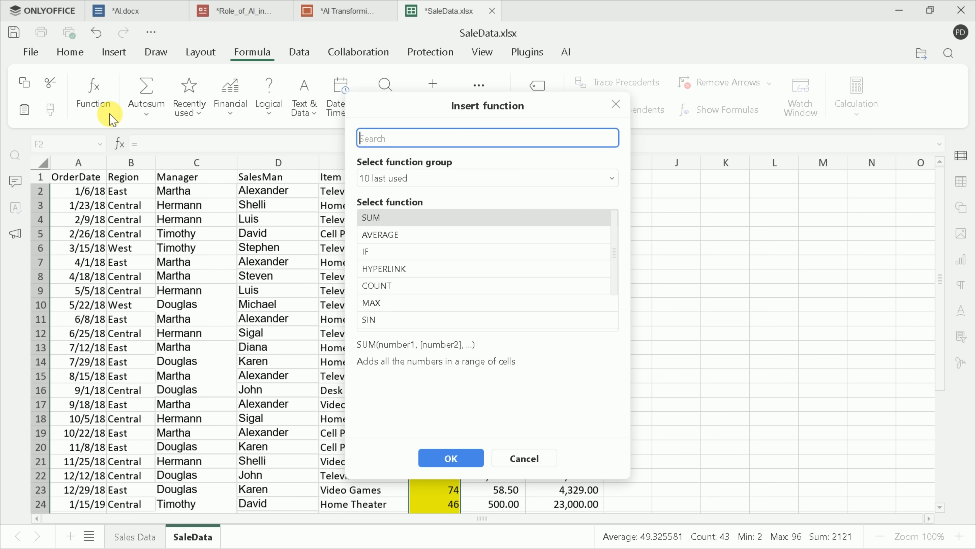
scroll(down, 3)
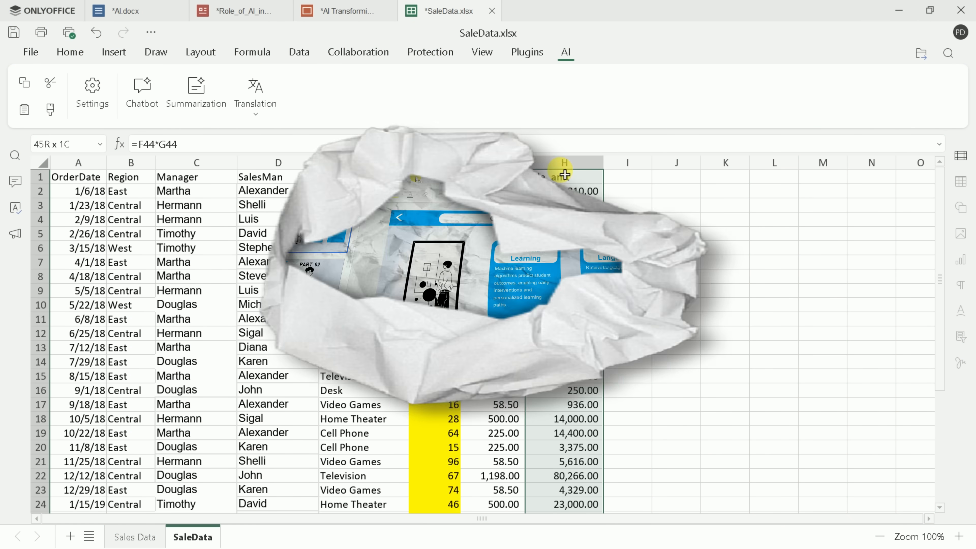
click(239, 11)
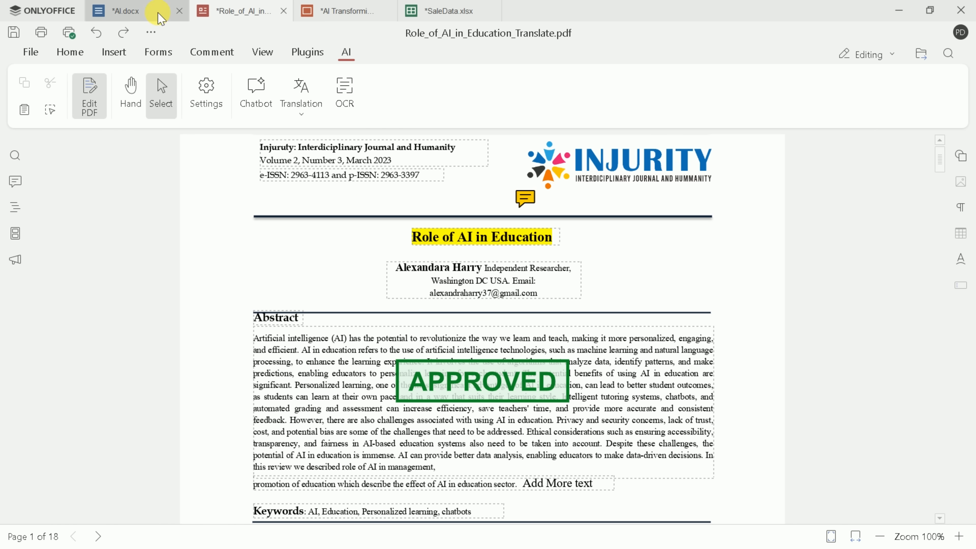
Cycle through AI.docx, the PDF and SaleData.xlsx, then return to the start page
click(128, 10)
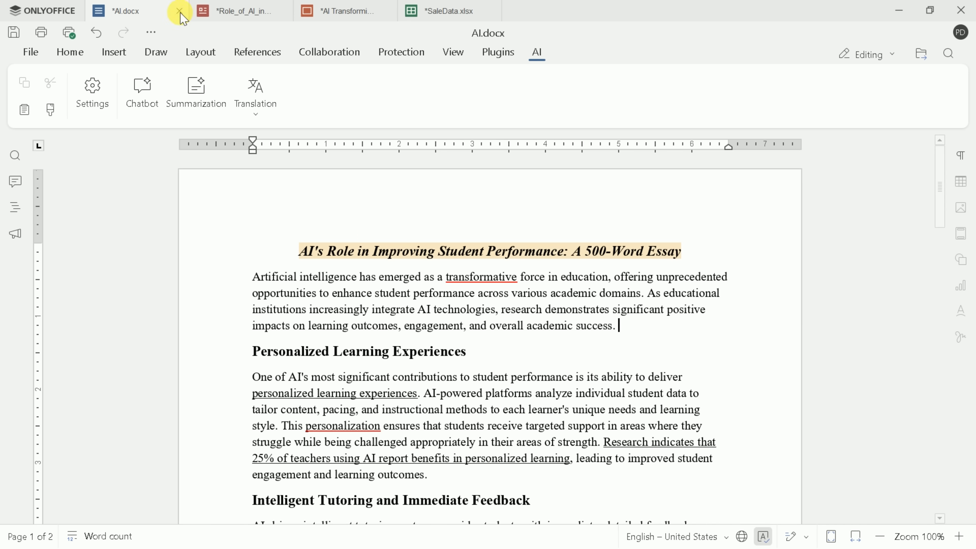
click(343, 11)
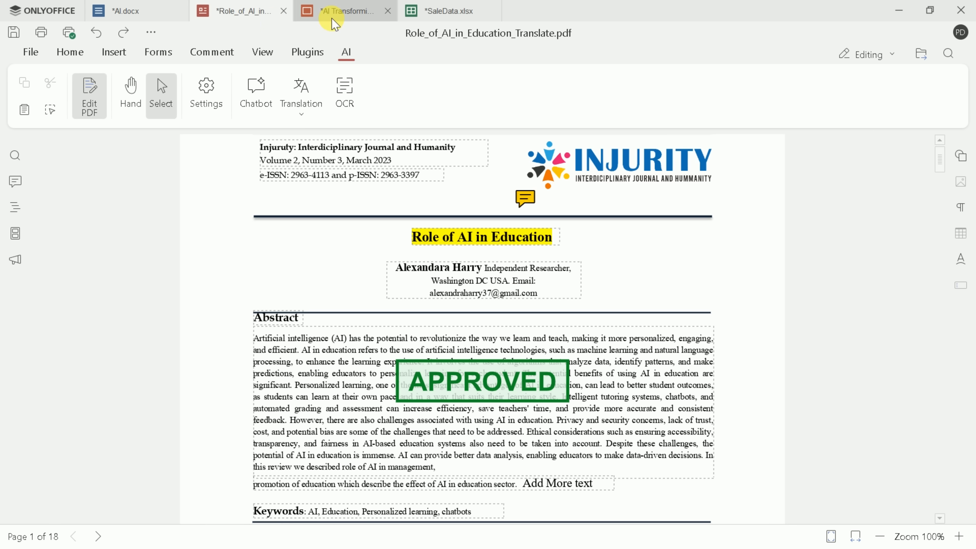
click(446, 10)
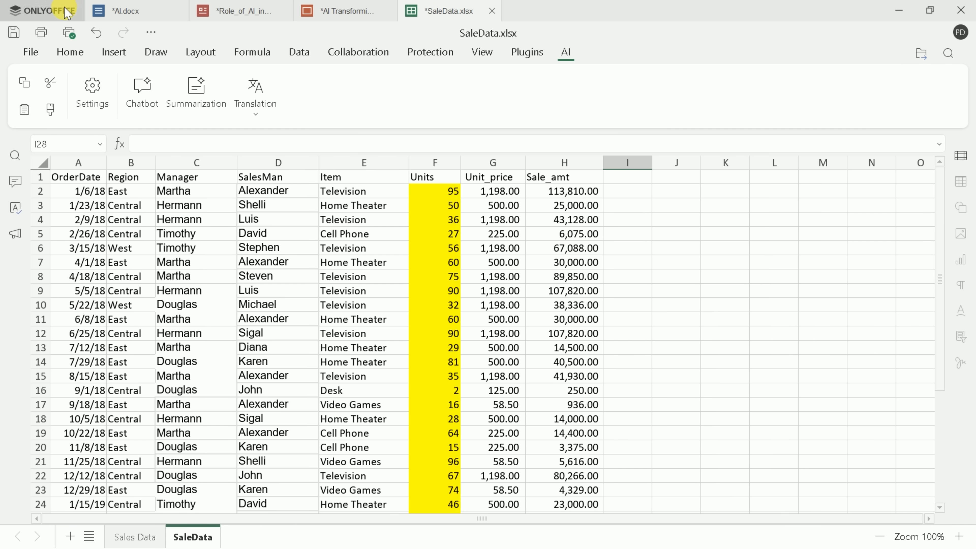
click(43, 11)
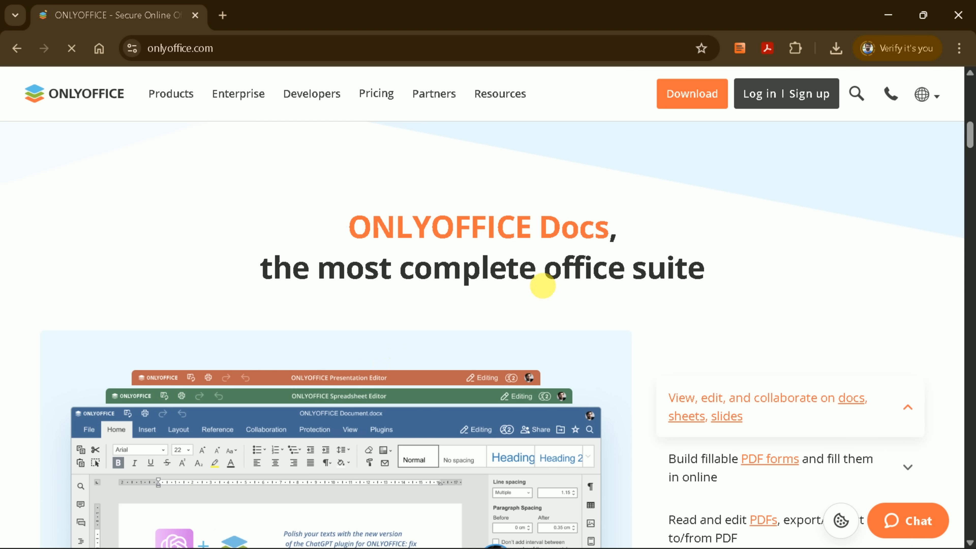
Scroll the onlyoffice.com home page down to the Docs feature overview
scroll(down, 3)
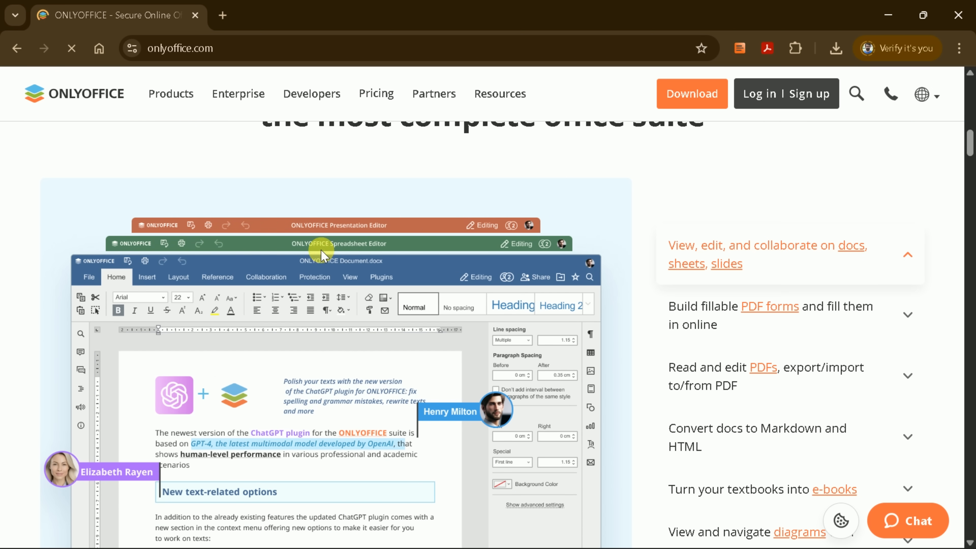